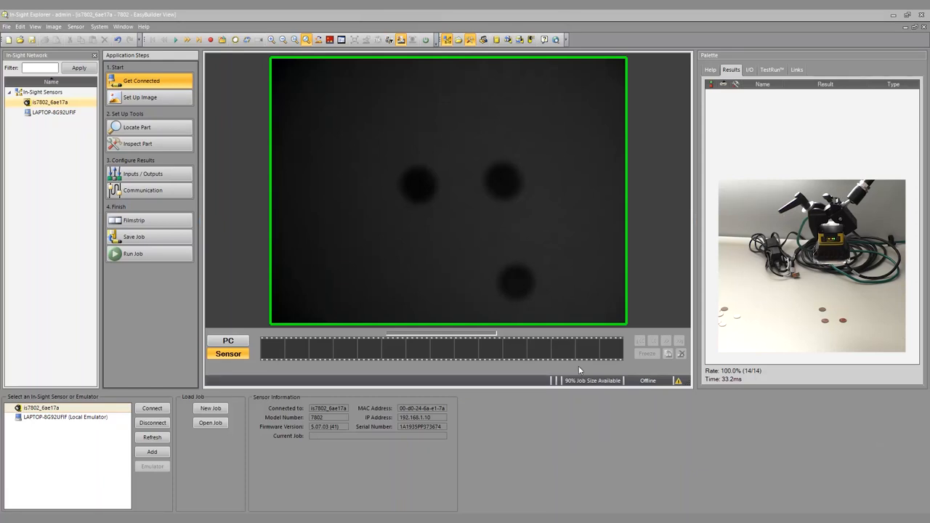
mouse_move(231, 149)
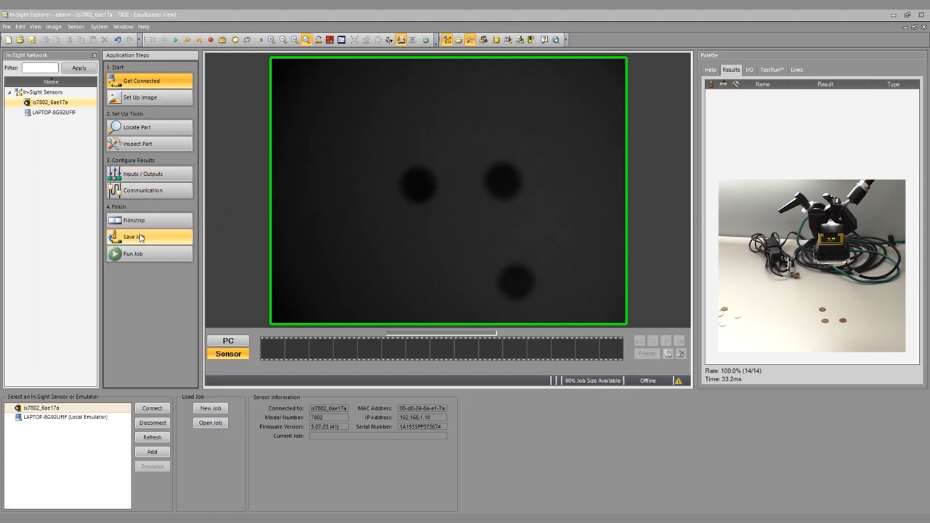
mouse_move(149, 279)
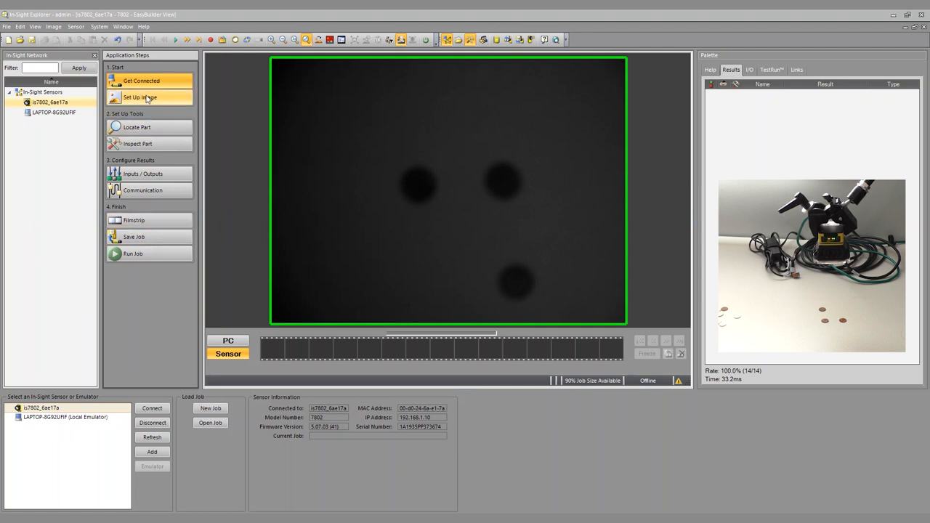
Open the Set Up Image step, showing camera triggering, 1 ms exposure and no calibration.
left_click(139, 96)
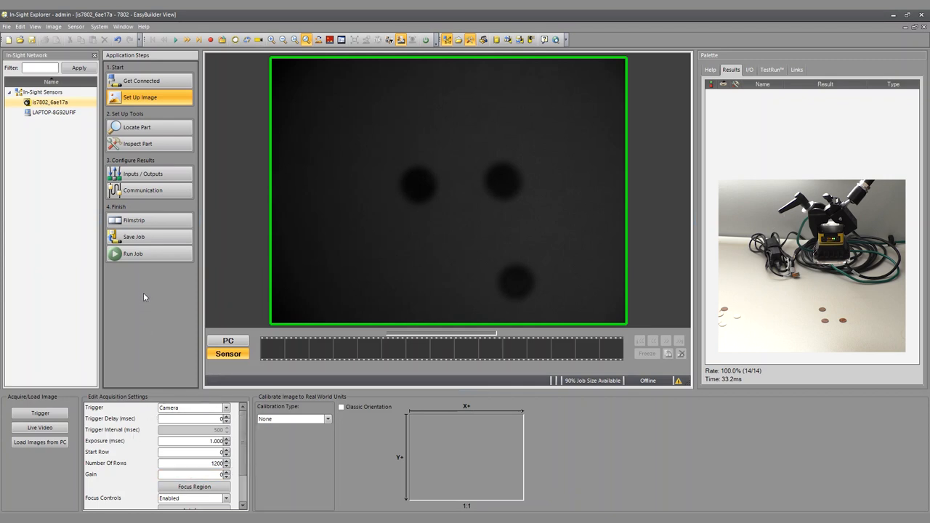
mouse_move(150, 291)
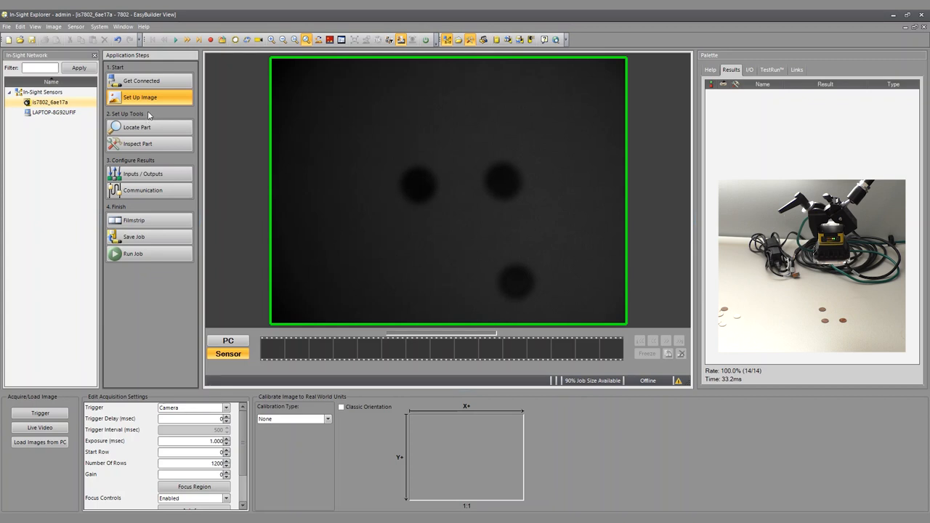
mouse_move(157, 113)
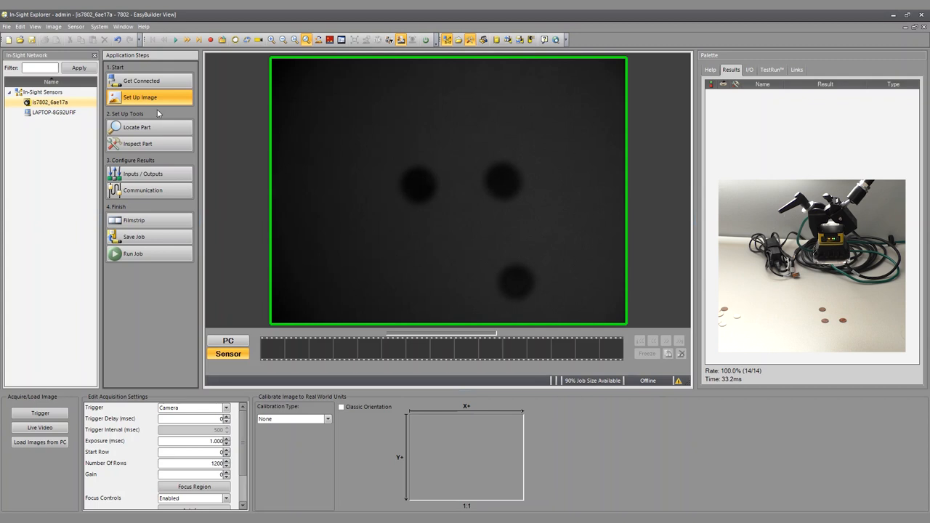
mouse_move(153, 109)
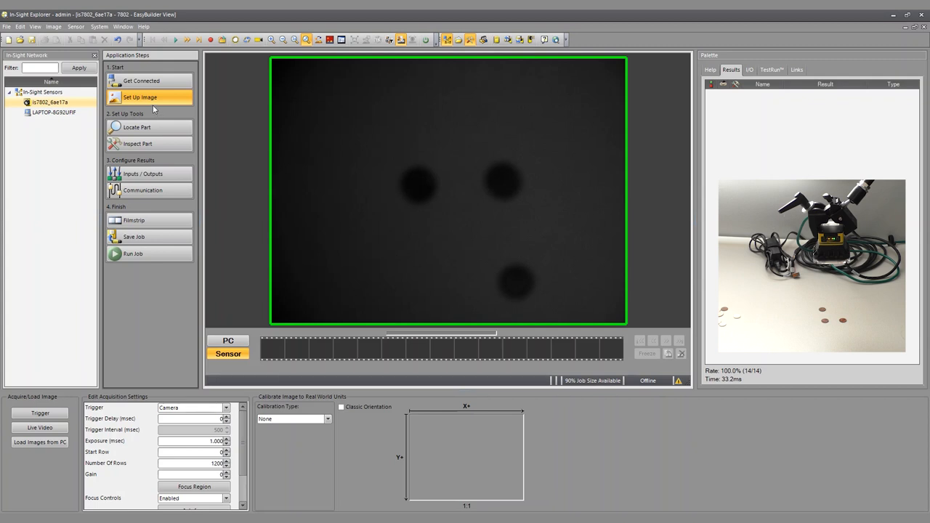
mouse_move(478, 136)
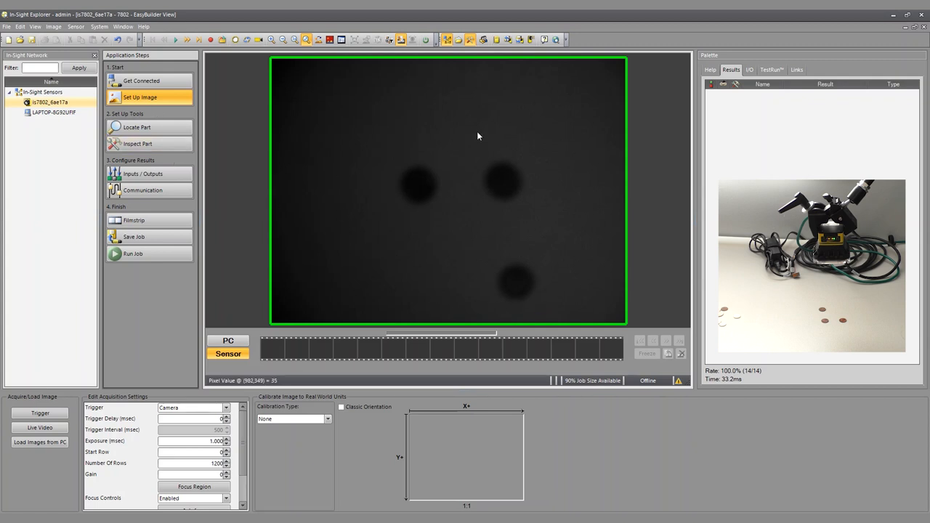
mouse_move(516, 308)
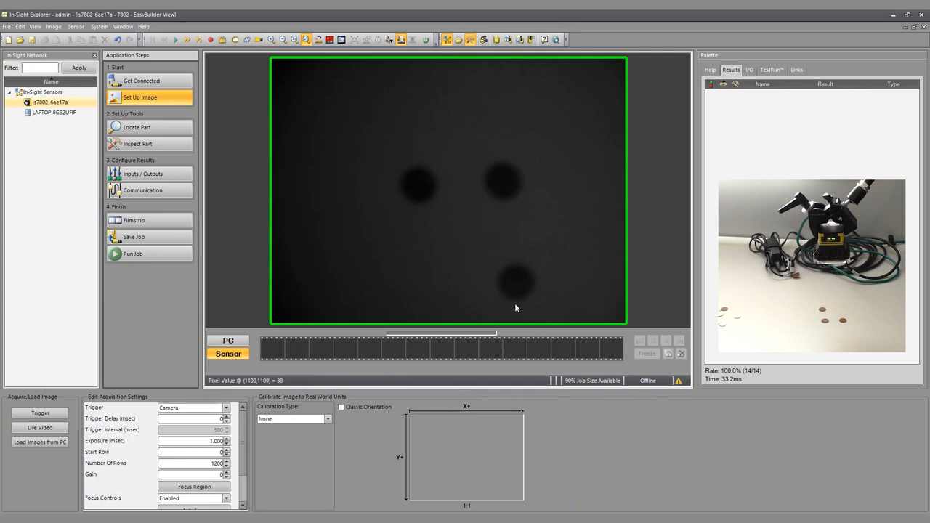
mouse_move(426, 163)
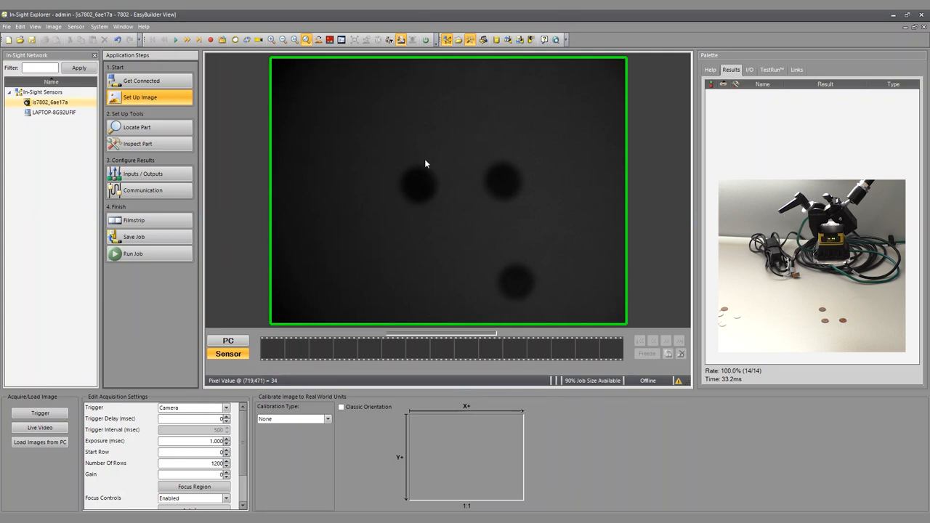
mouse_move(531, 277)
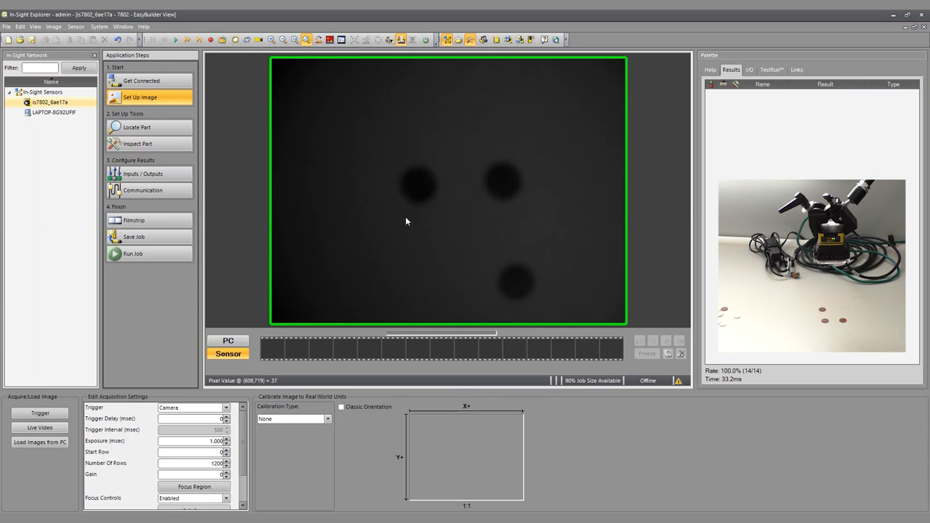
mouse_move(265, 249)
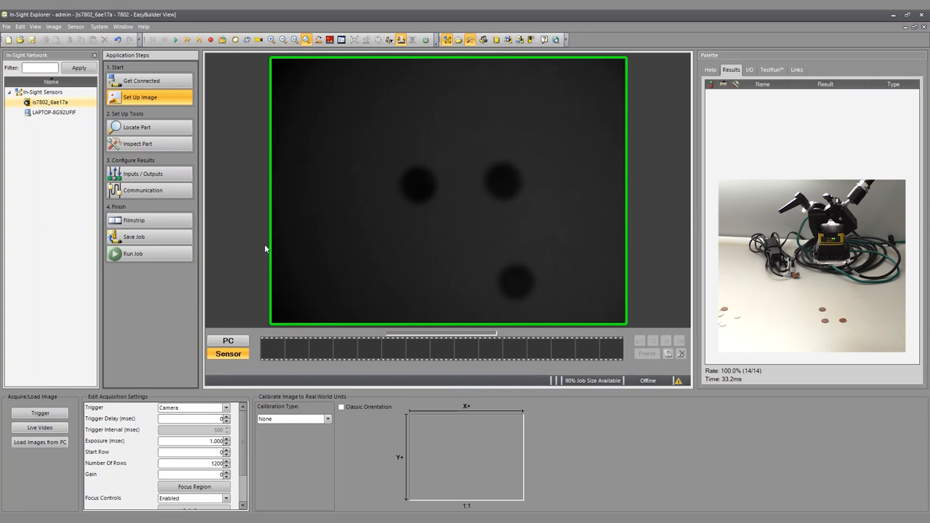
mouse_move(266, 221)
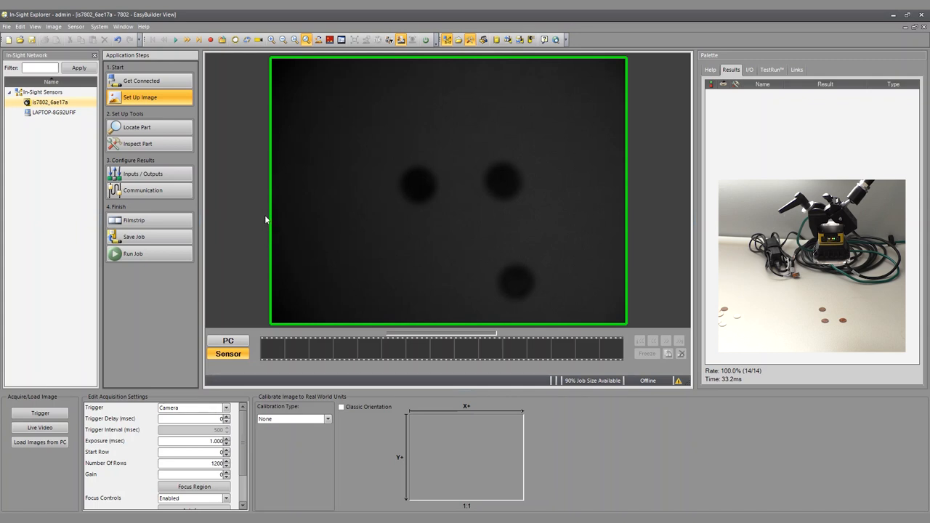
mouse_move(249, 198)
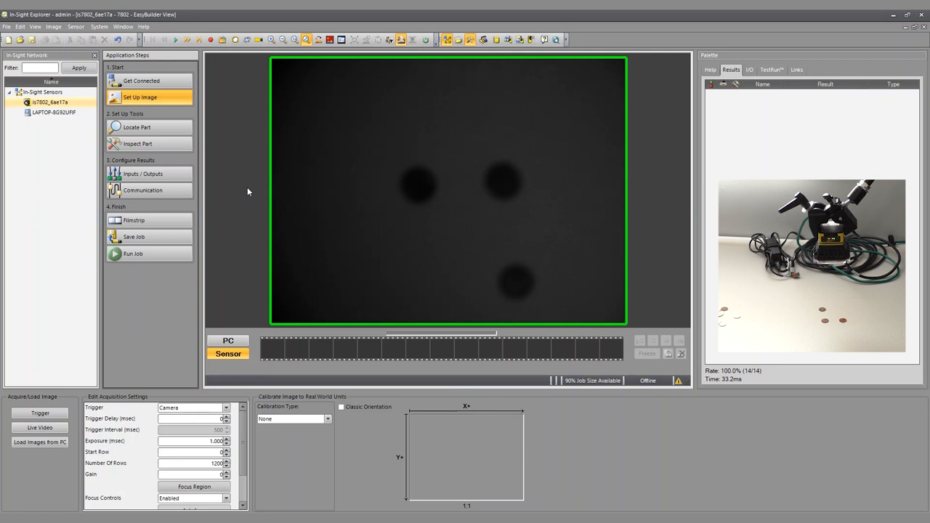
mouse_move(243, 263)
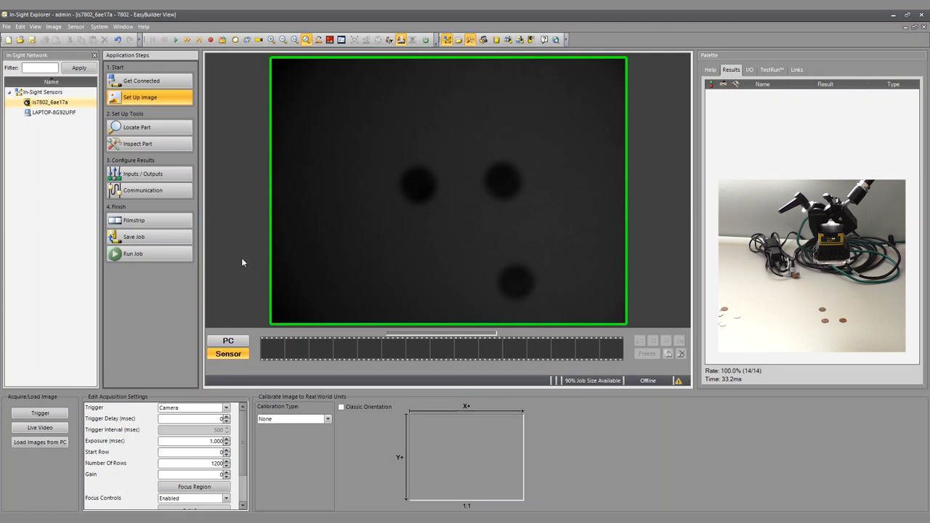
Raise the exposure to 6 ms with the Exposure (msec) spinner.
left_click(226, 438)
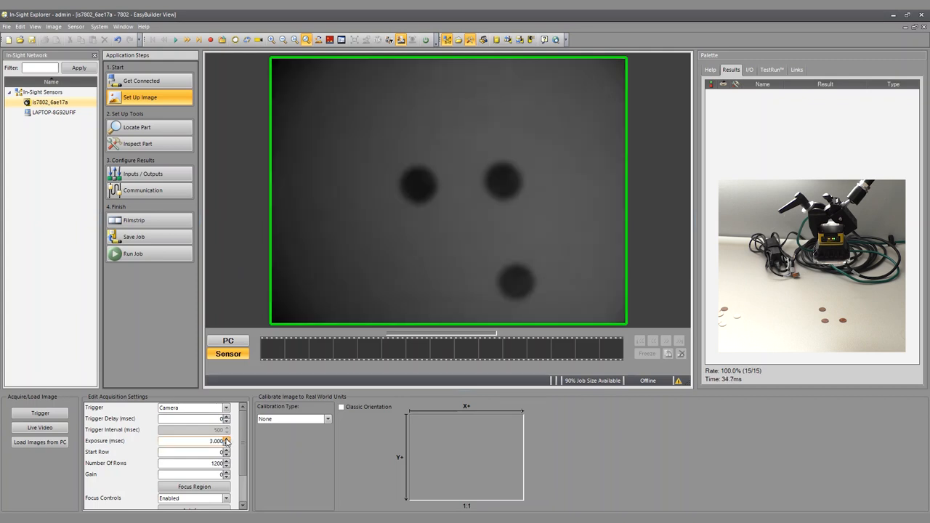
left_click(226, 439)
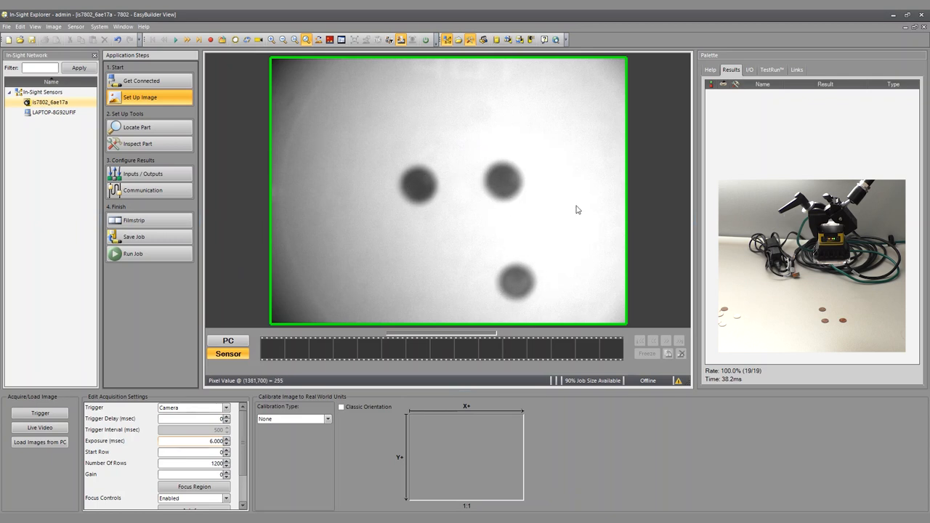
mouse_move(405, 104)
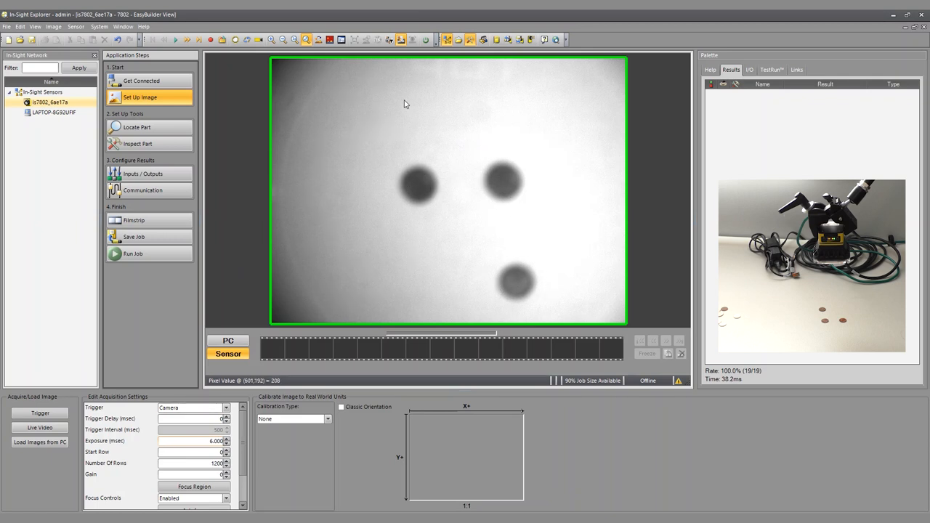
mouse_move(553, 216)
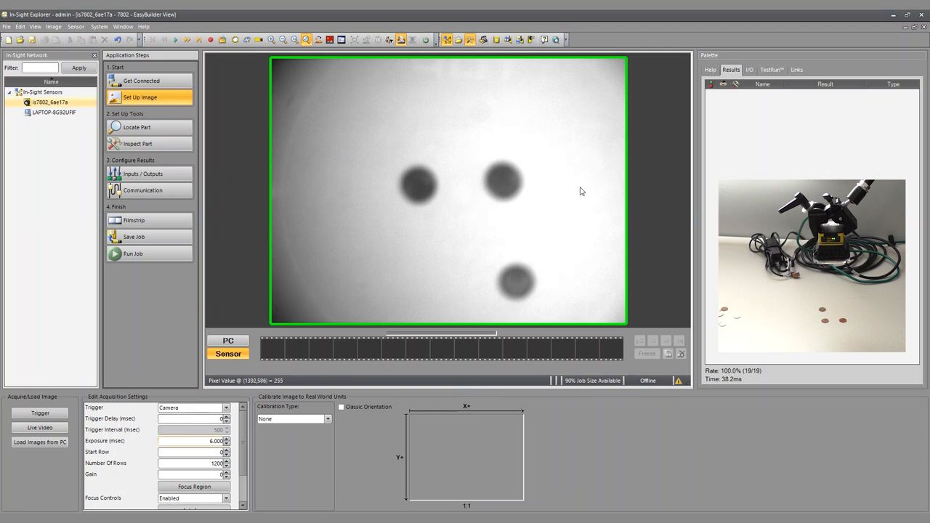
mouse_move(580, 181)
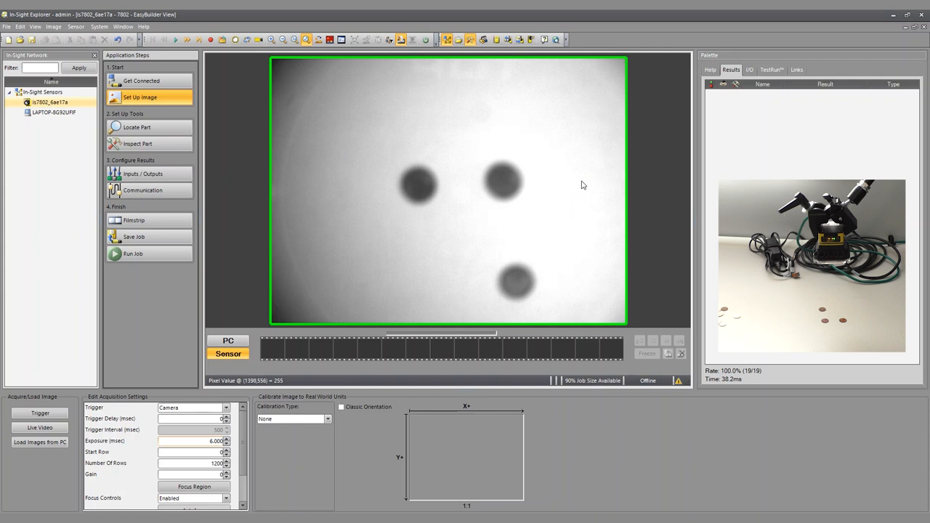
mouse_move(642, 174)
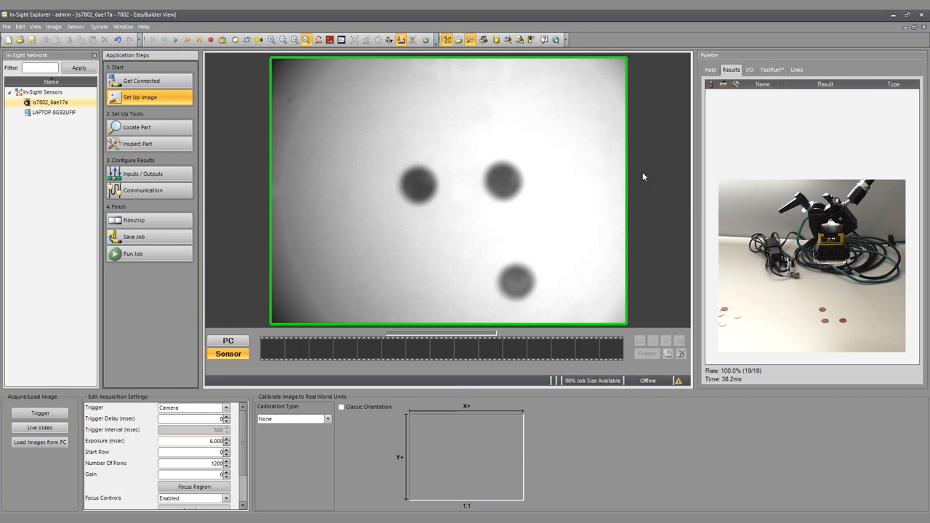
mouse_move(619, 220)
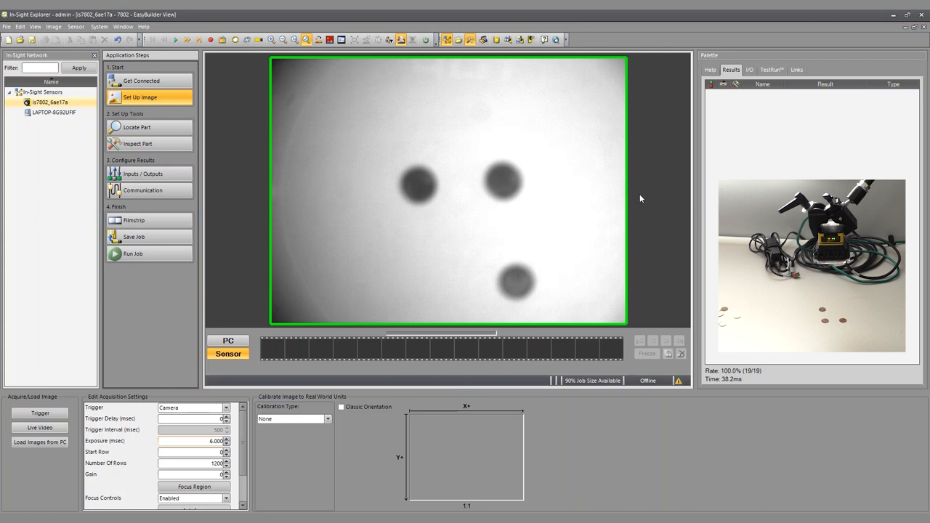
mouse_move(641, 195)
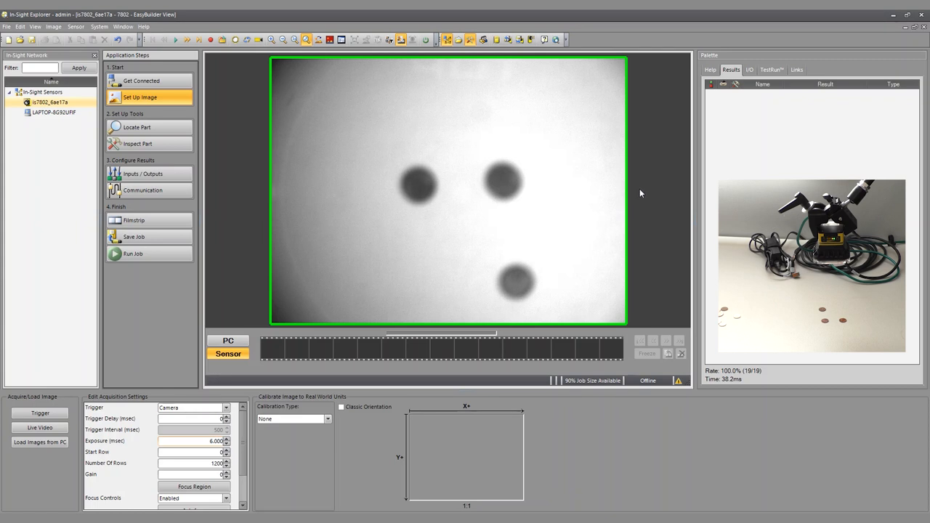
mouse_move(627, 190)
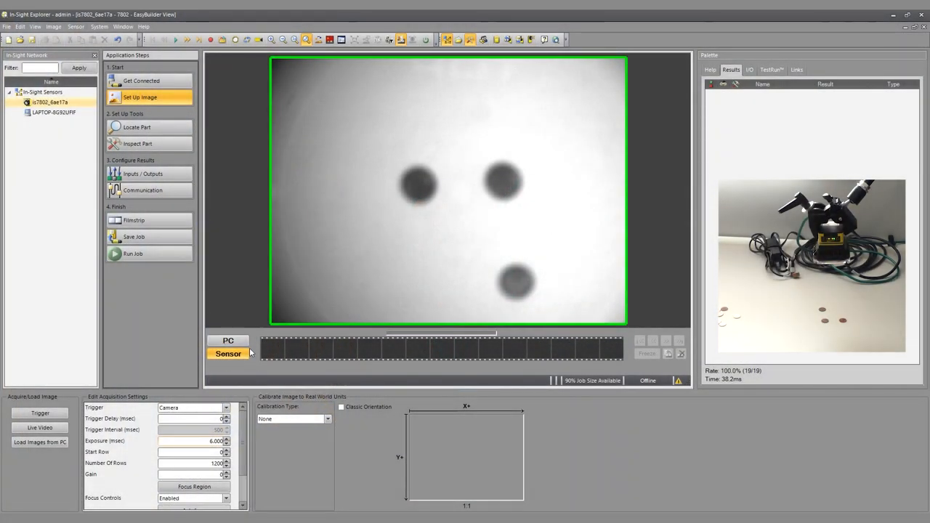
mouse_move(98, 446)
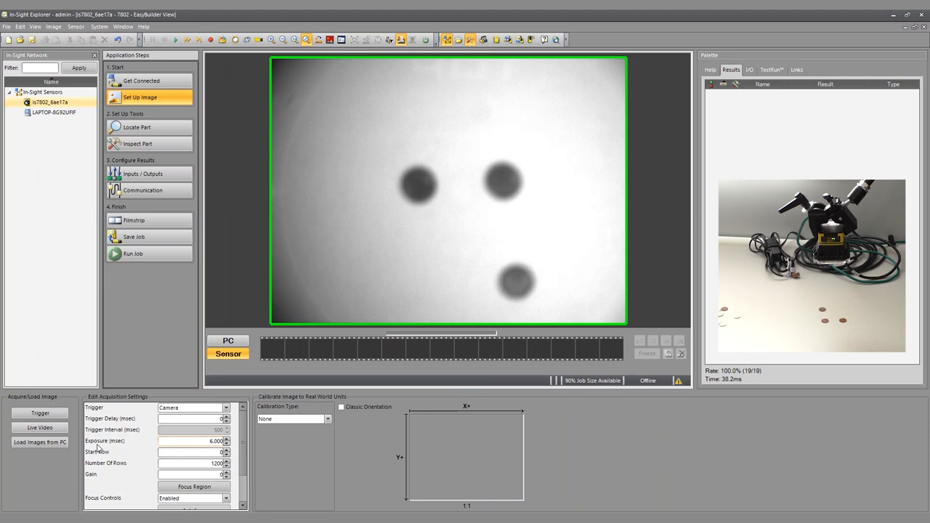
left_click(40, 427)
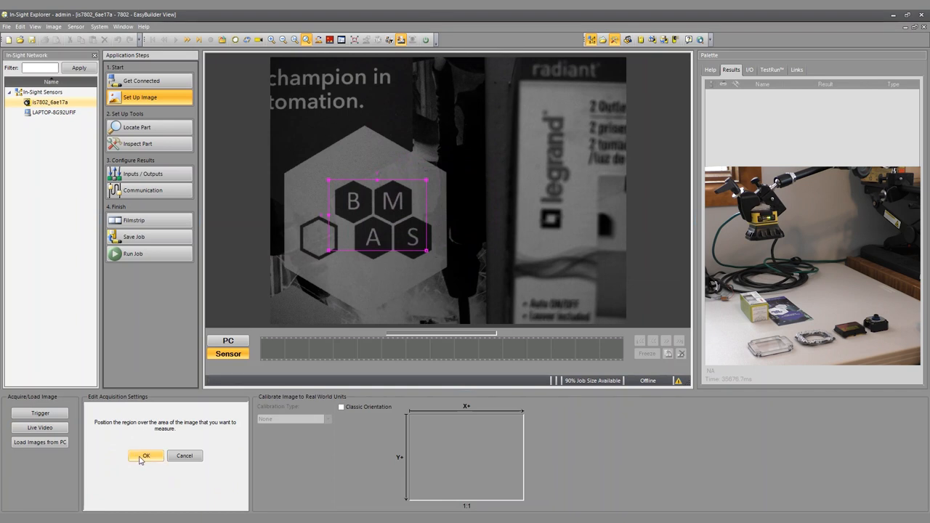
Accept the focus region over the hexagon logo to show a live focus score of 9.33.
left_click(145, 455)
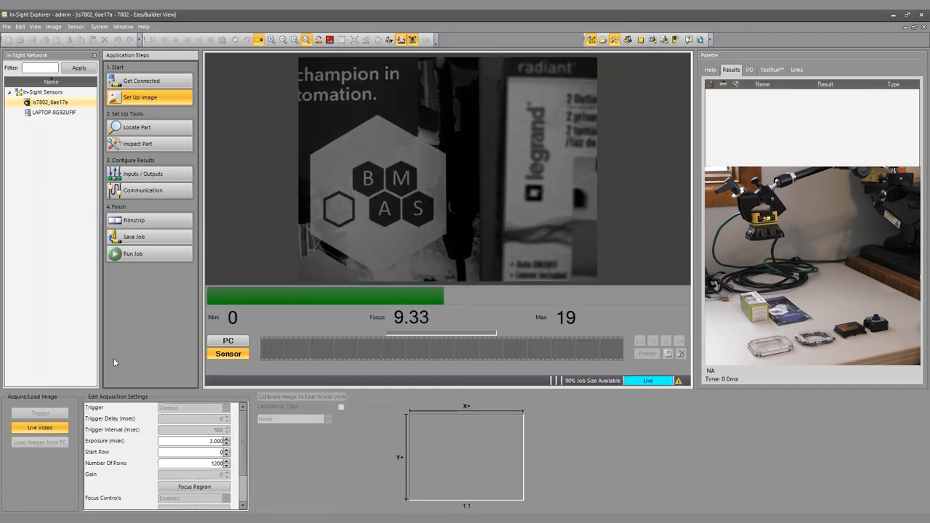
mouse_move(386, 169)
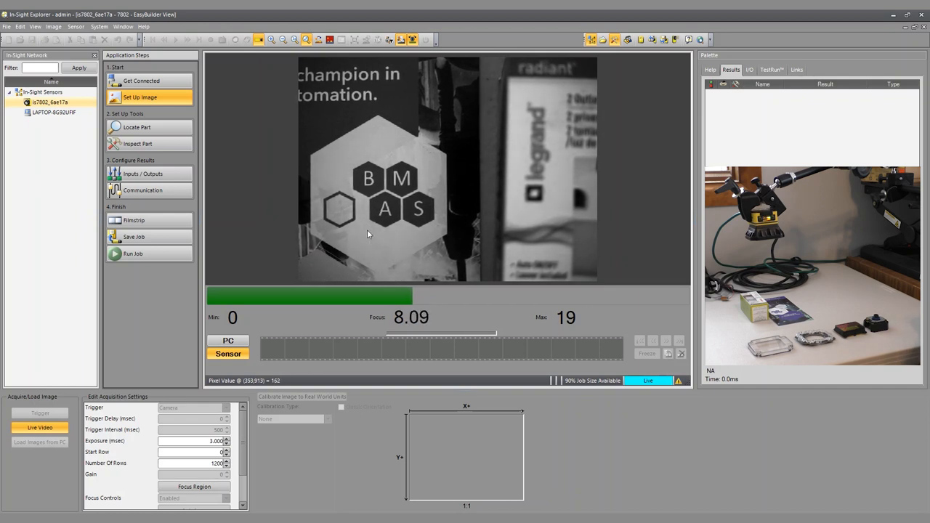
mouse_move(528, 223)
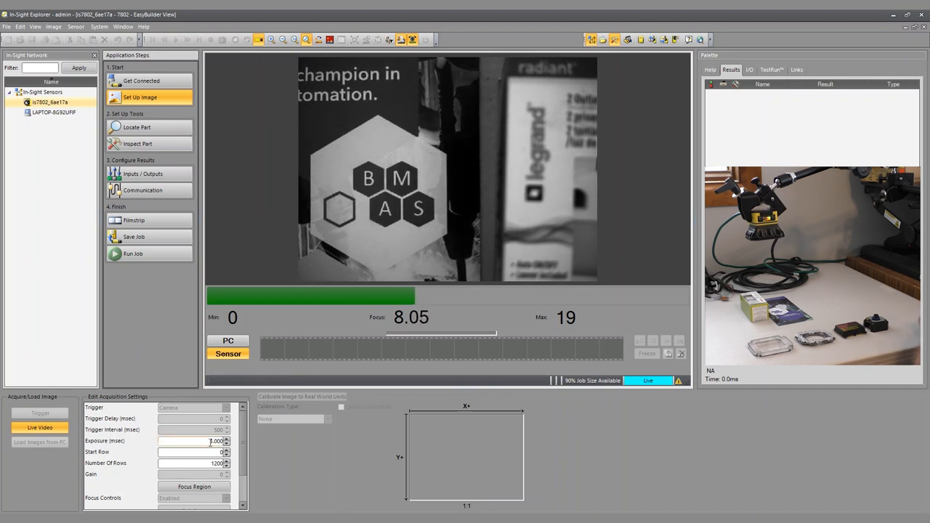
Adjust the Exposure (msec) value, trying to raise it toward 77 ms.
left_click(226, 442)
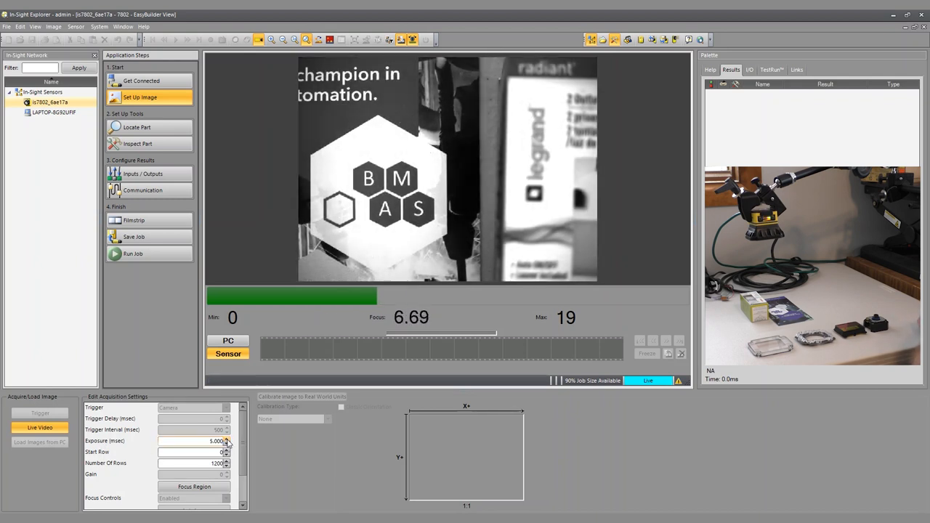
left_click(227, 439)
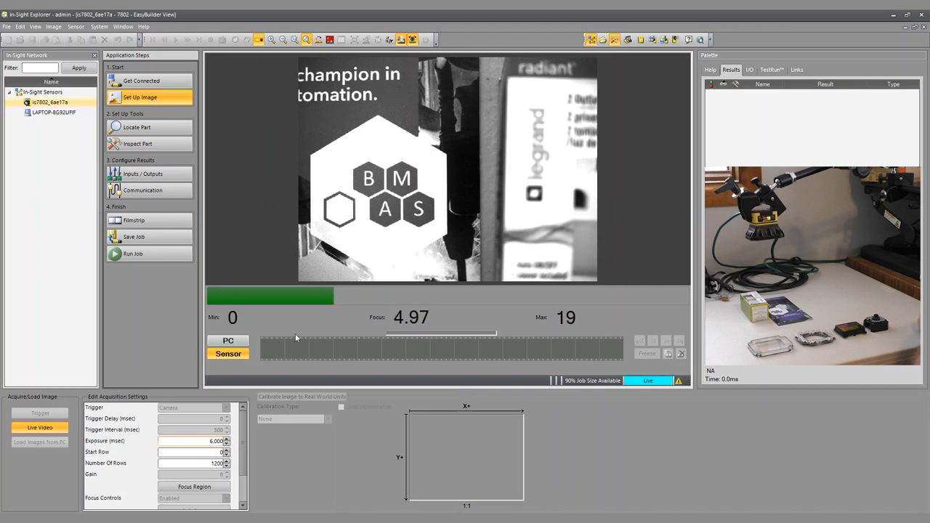
mouse_move(372, 215)
type("77.000")
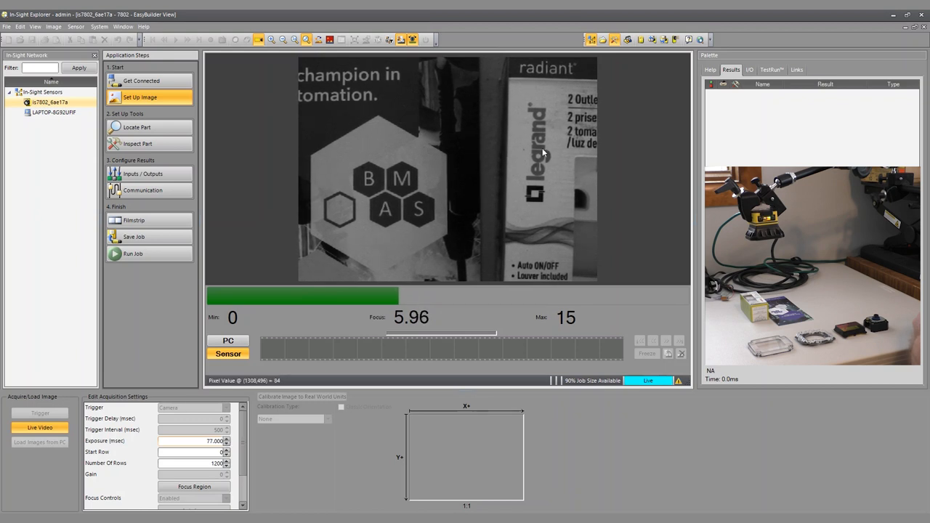
left_click(226, 439)
type("6.000")
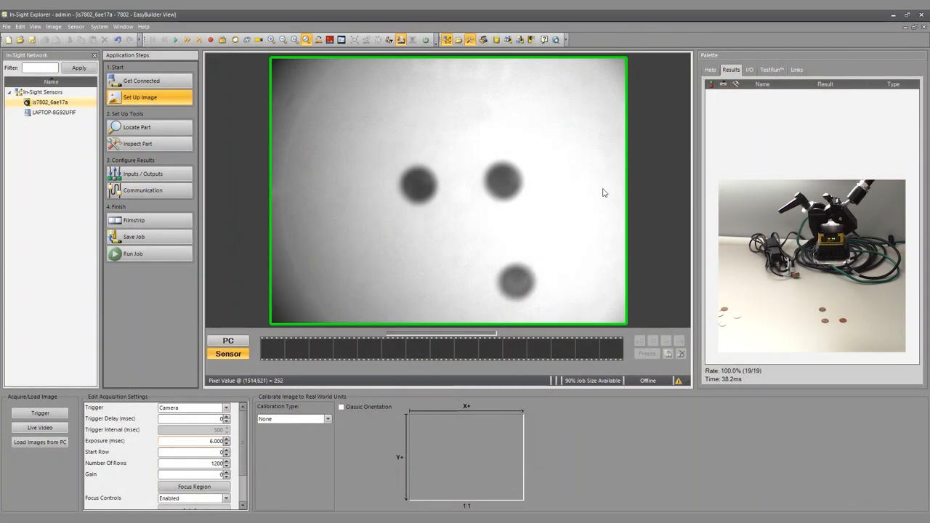
mouse_move(418, 253)
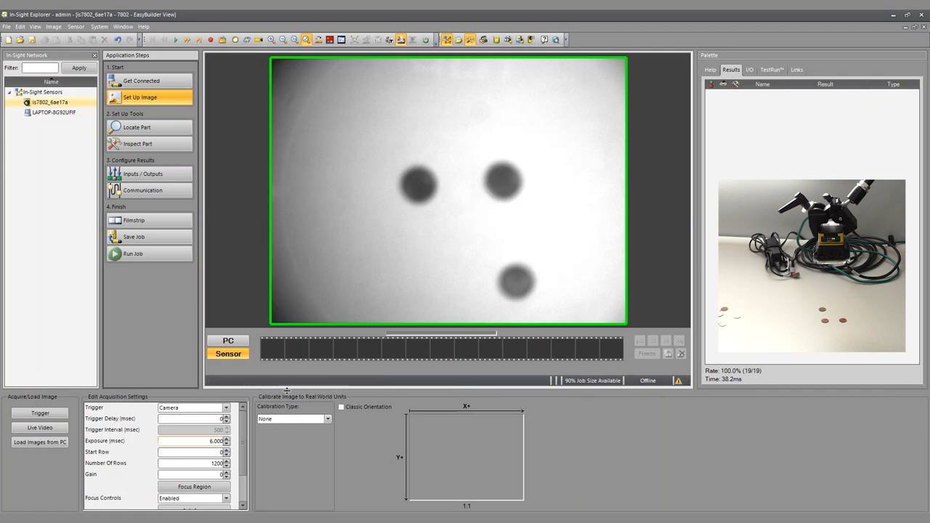
Scroll the acquisition settings to reveal Focus Controls, Autofocus and Focus Position.
scroll("down", 3)
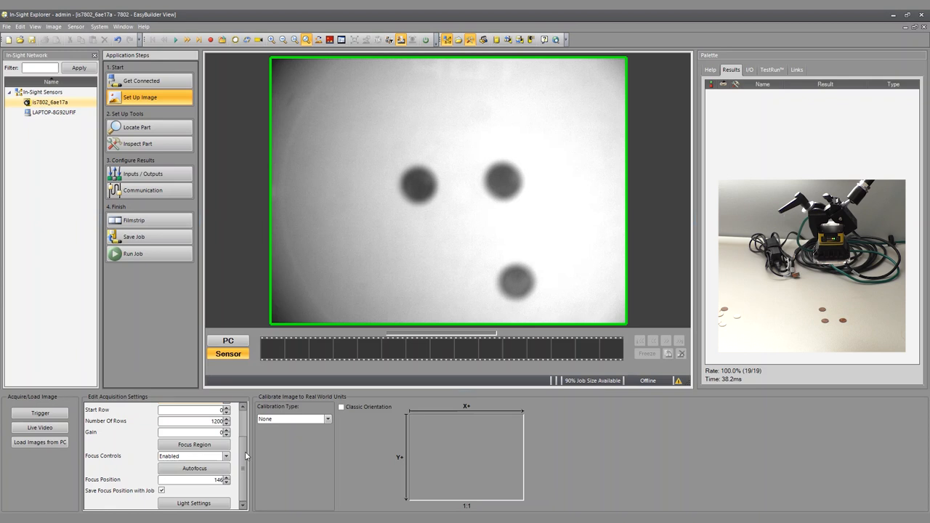
mouse_move(246, 452)
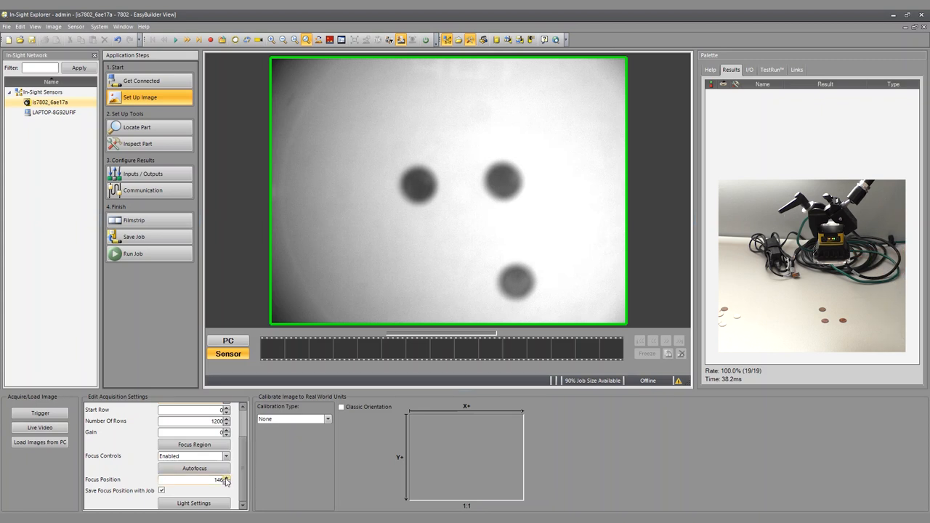
Nudge the Focus Position up, then back down to settle at 140.
left_click(227, 477)
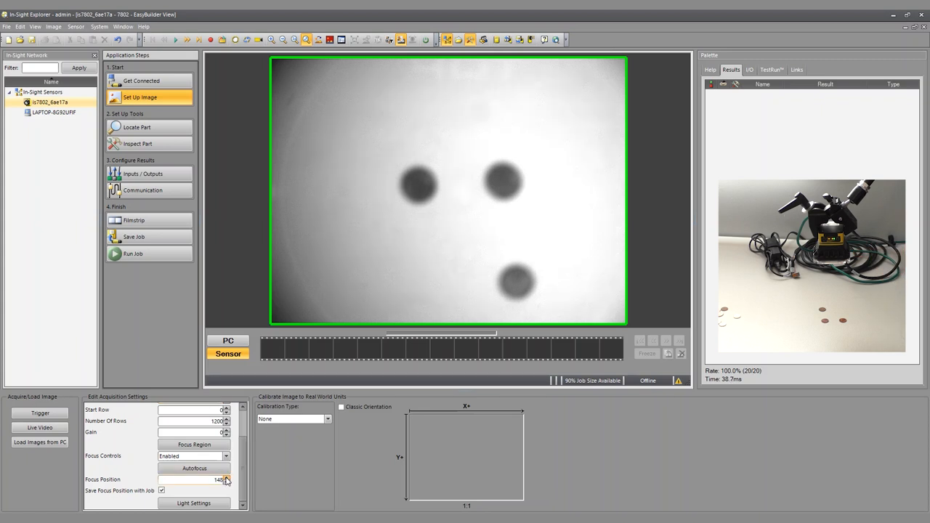
left_click(227, 478)
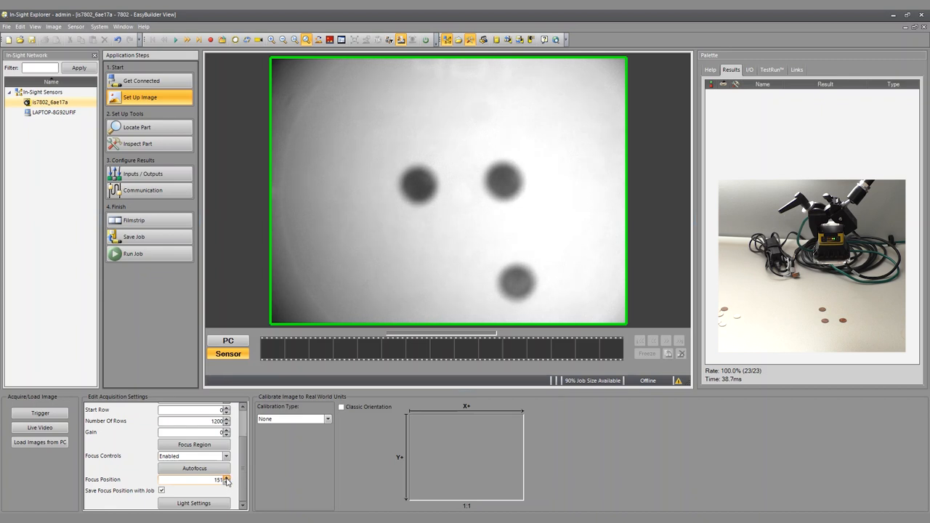
left_click(226, 482)
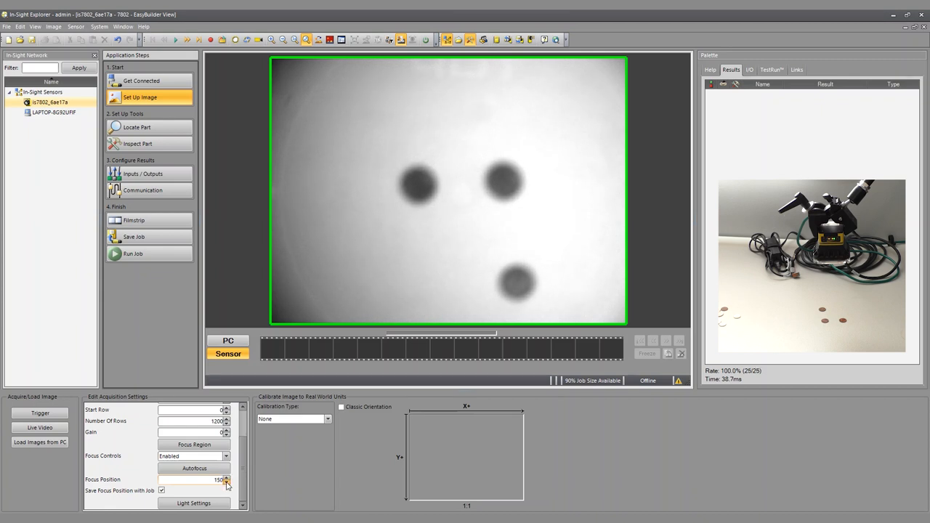
left_click(226, 482)
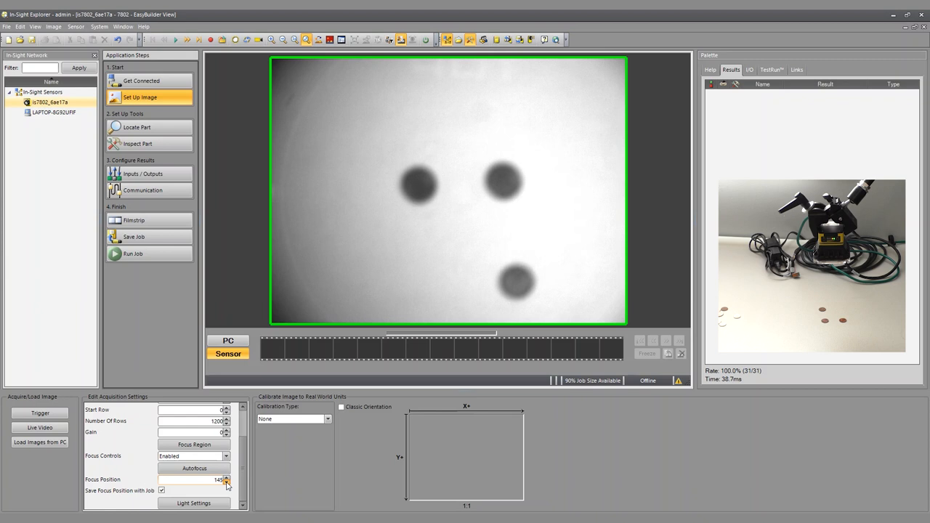
left_click(227, 482)
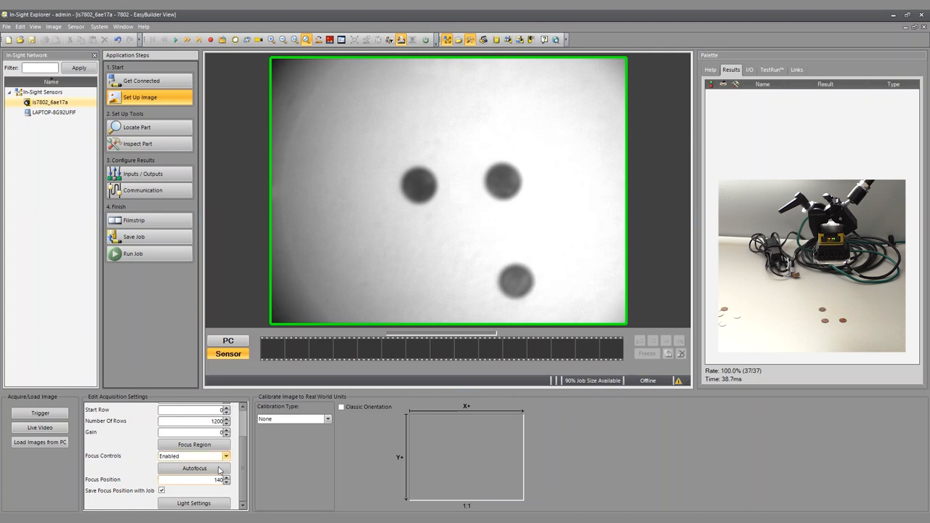
mouse_move(135, 475)
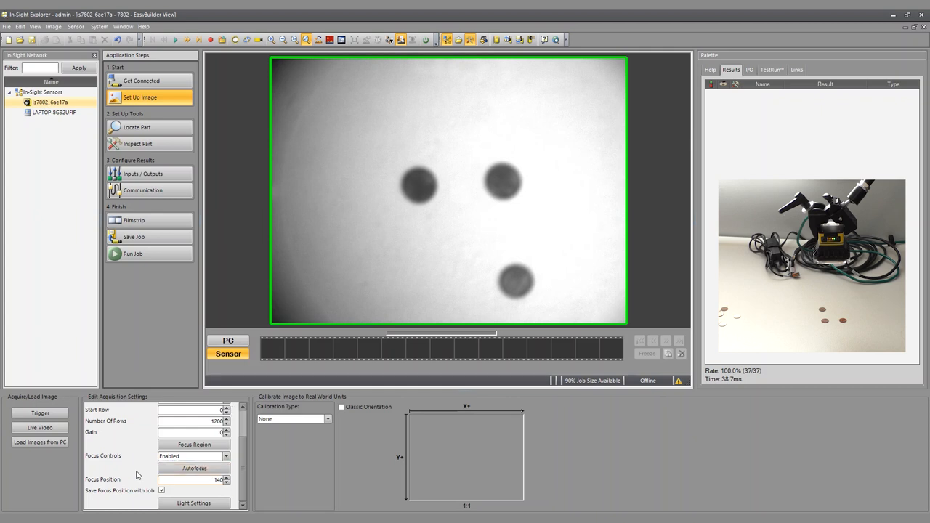
Turn on live video and lower the Focus Position until the pennies are sharp, ending at 124.
left_click(40, 427)
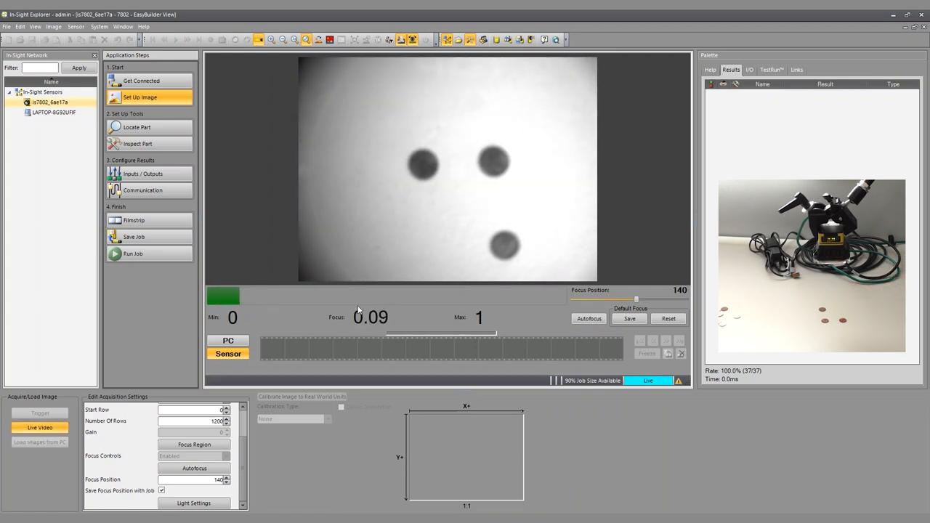
mouse_move(326, 329)
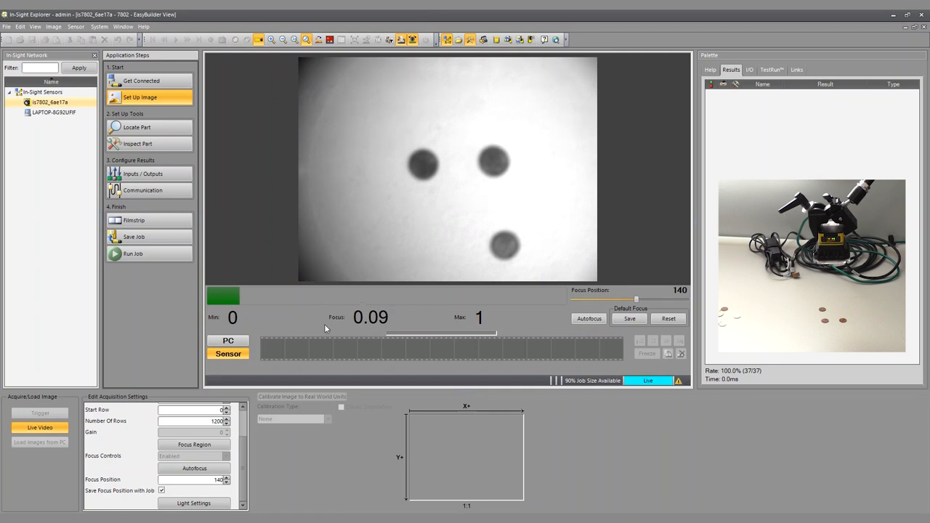
mouse_move(375, 329)
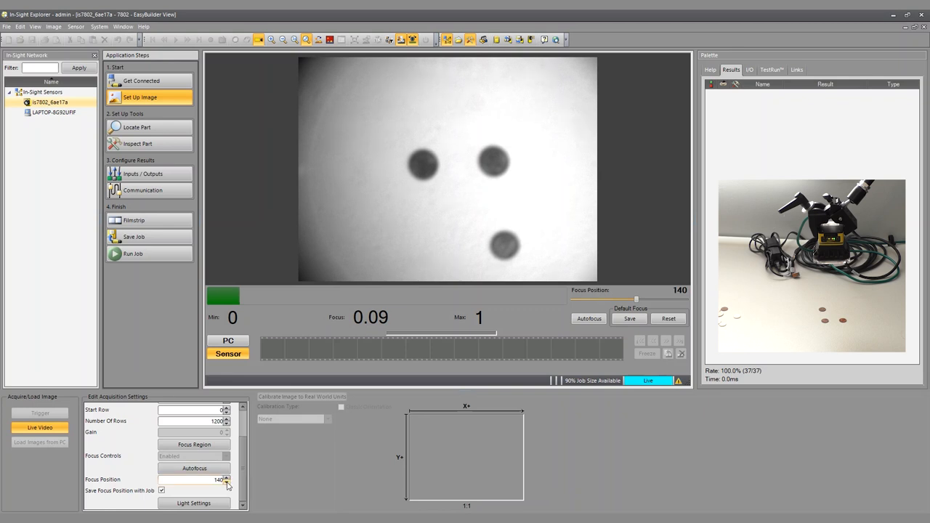
left_click(225, 481)
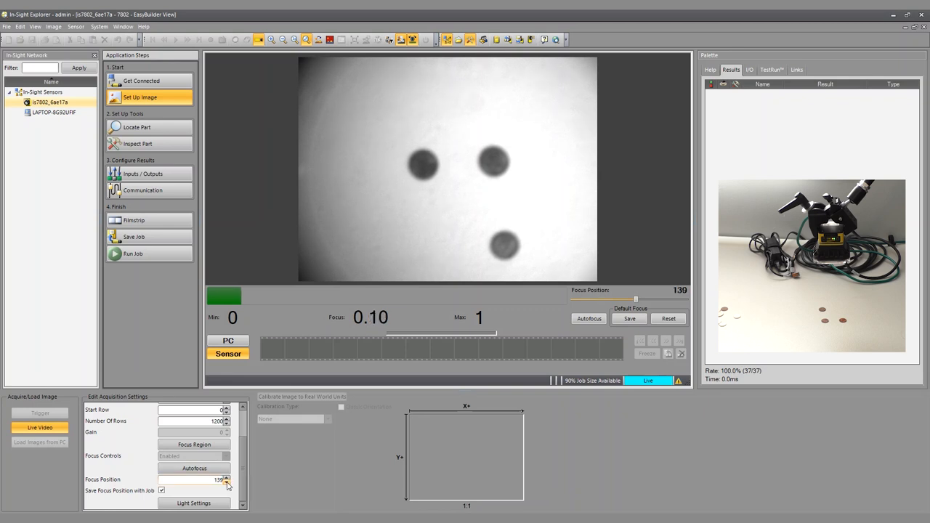
left_click(226, 483)
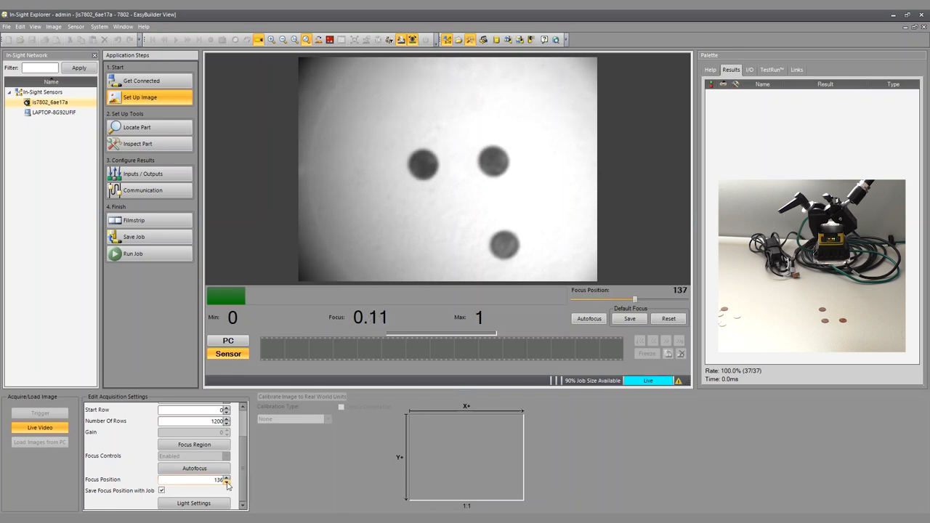
left_click(226, 482)
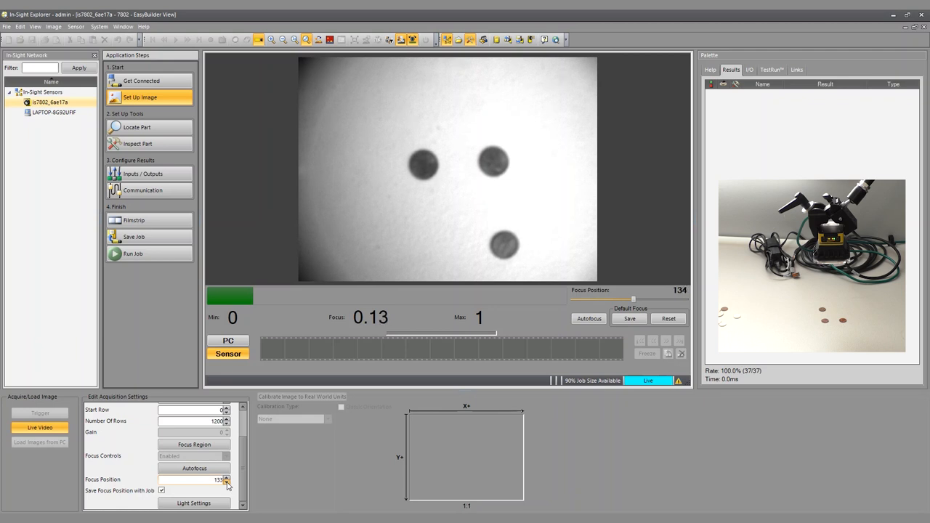
left_click(226, 482)
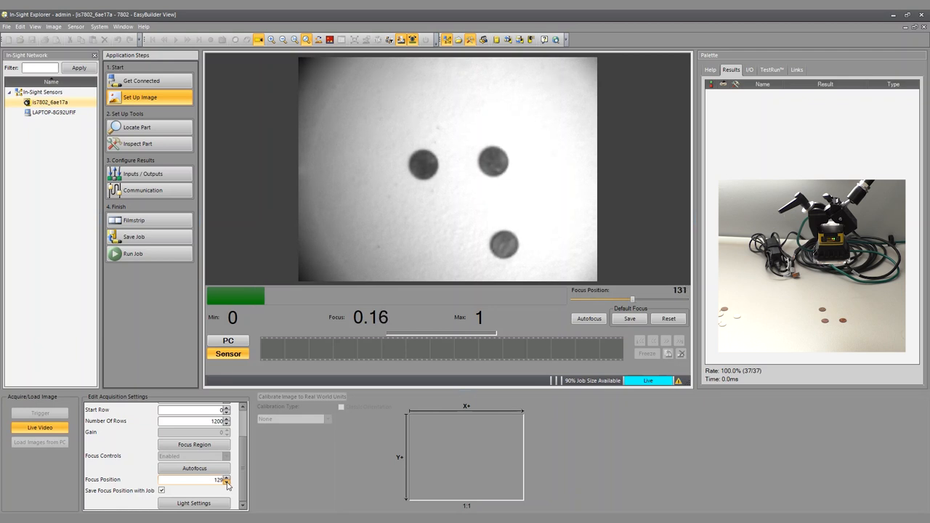
left_click(226, 482)
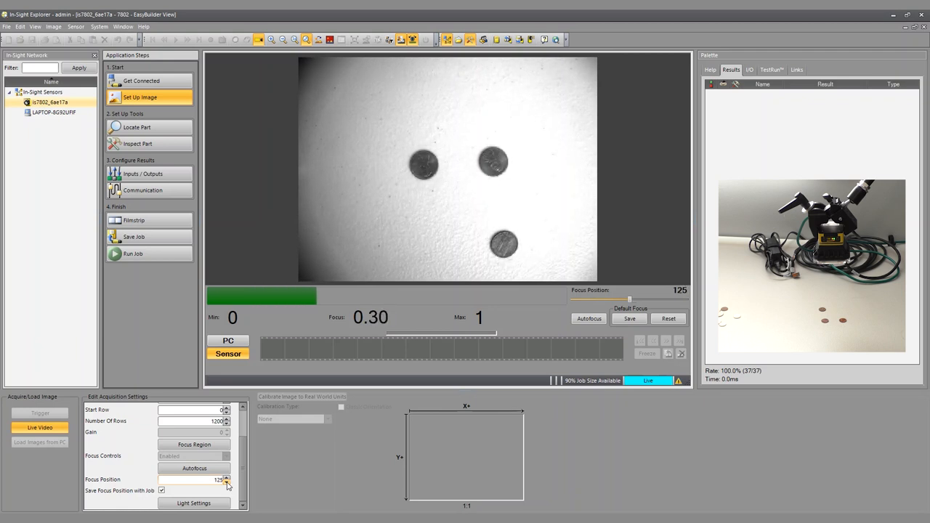
left_click(226, 481)
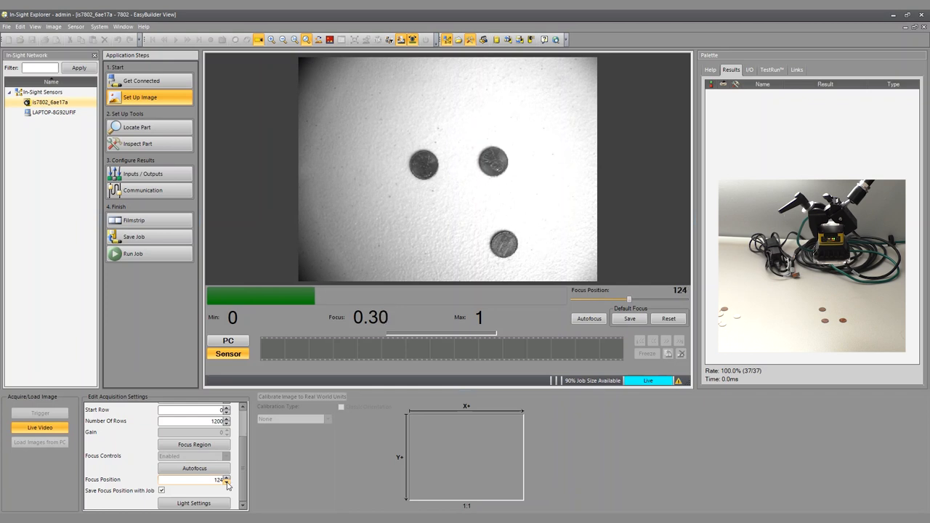
left_click(226, 481)
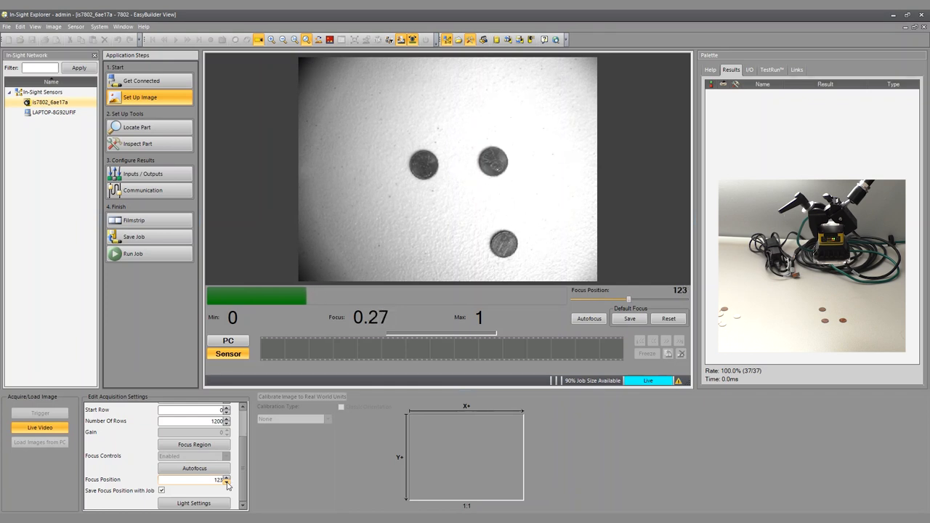
left_click(227, 482)
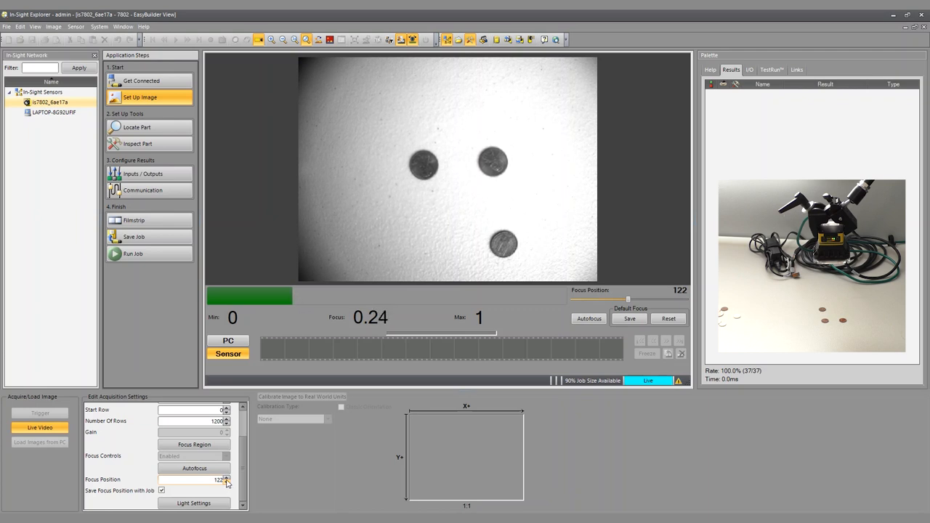
left_click(226, 482)
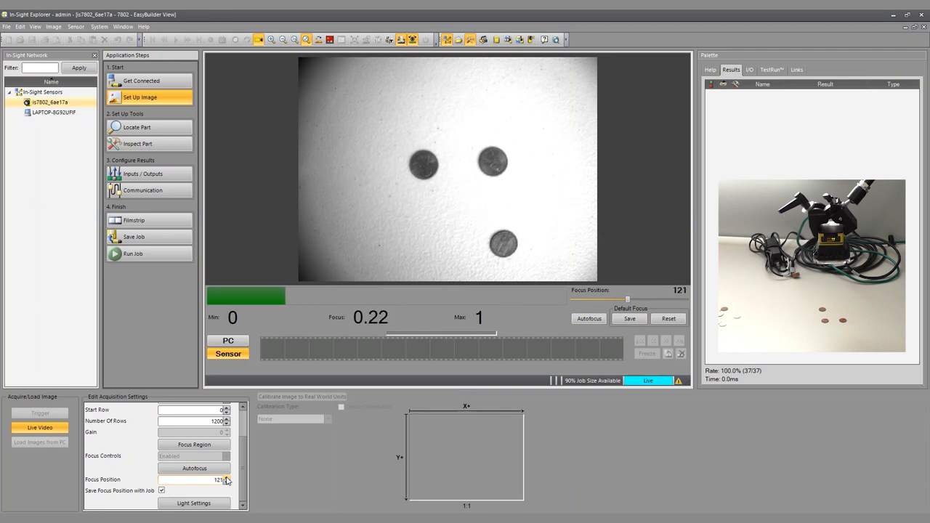
left_click(226, 477)
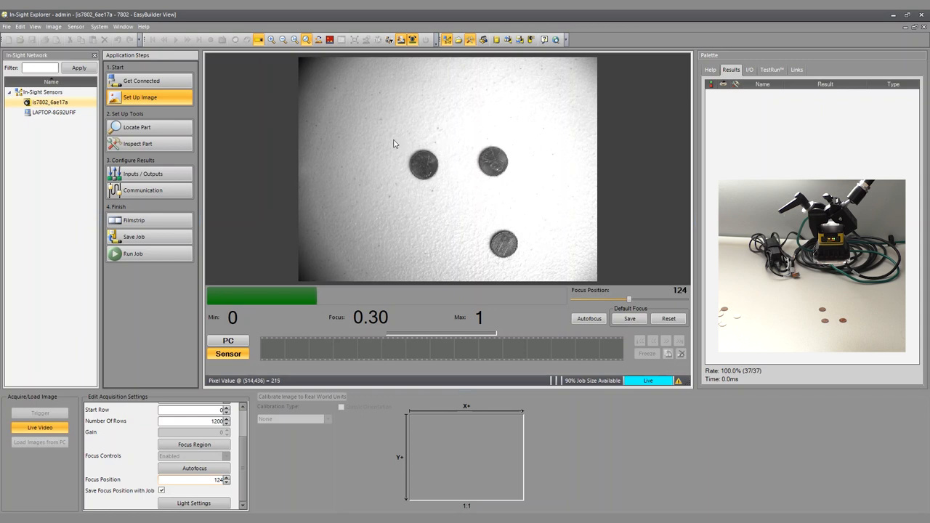
mouse_move(312, 202)
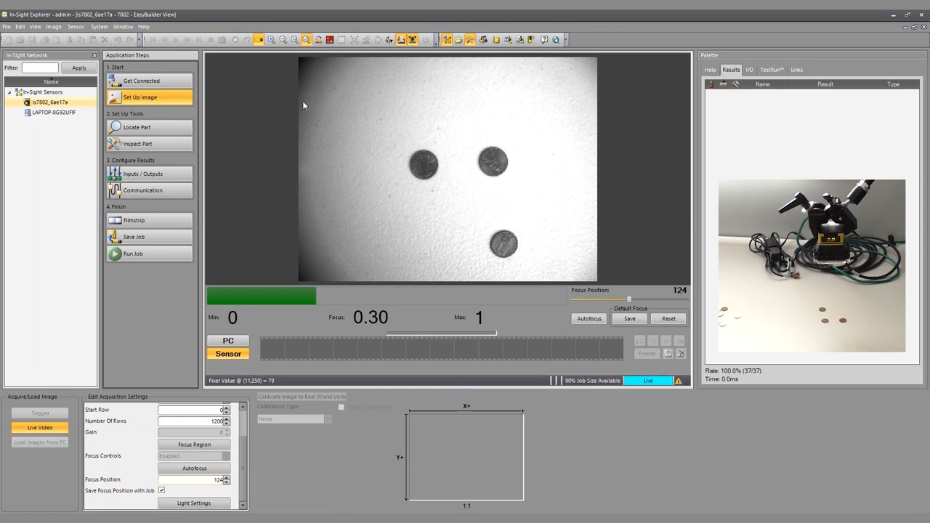
mouse_move(372, 305)
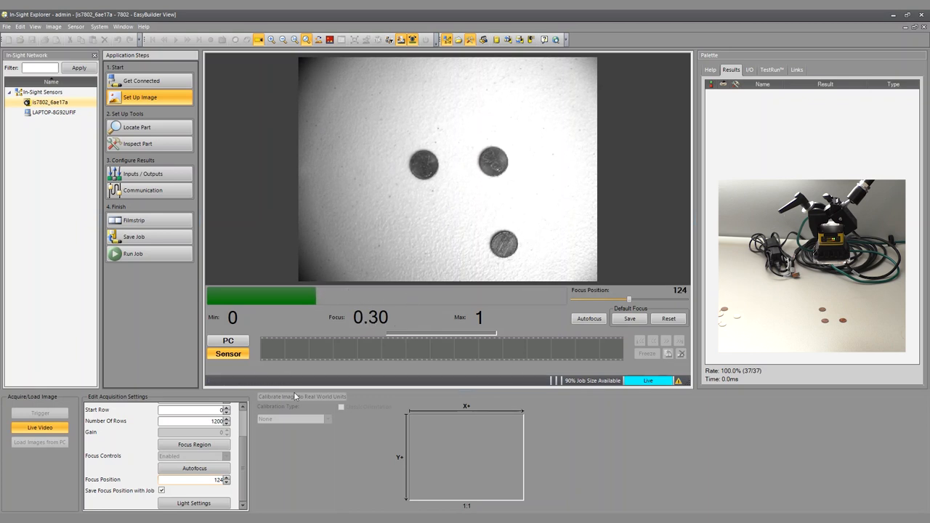
Draw a focus region over the top two pennies and accept it.
left_click(194, 444)
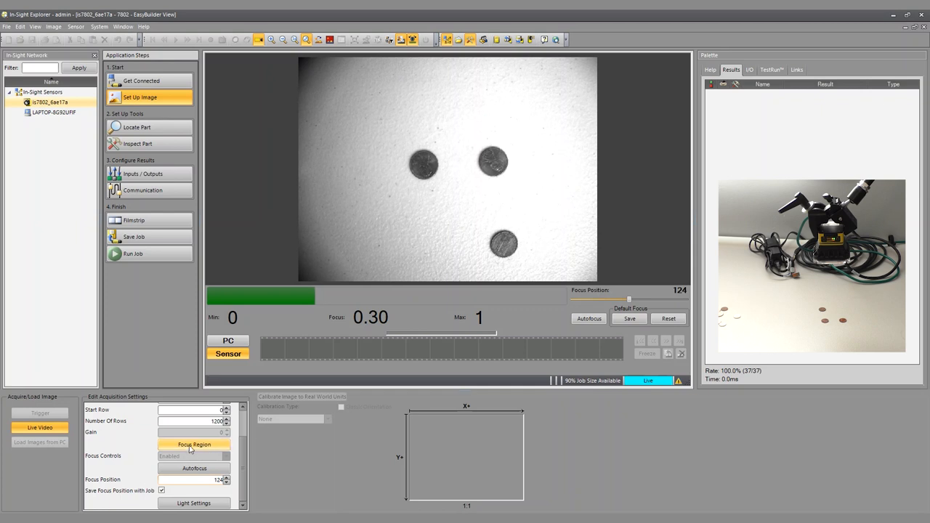
left_click(194, 444)
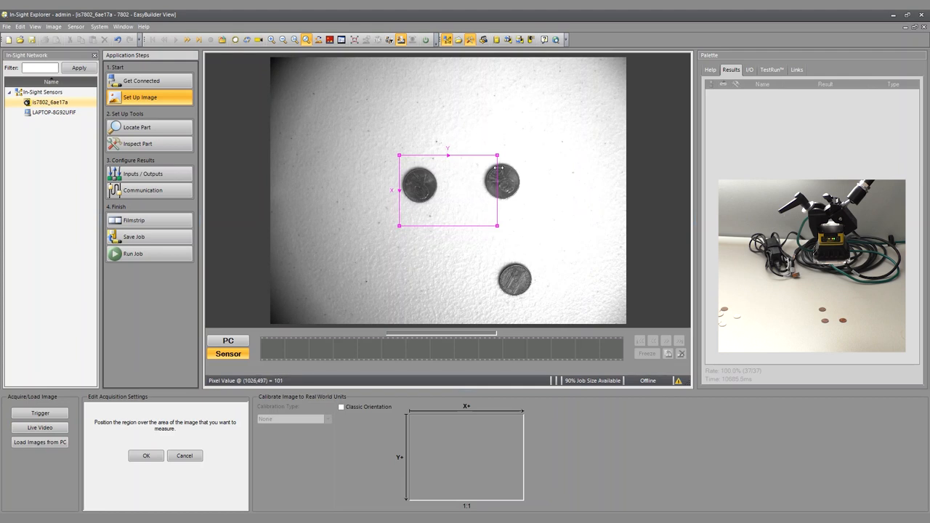
left_click_drag(497, 191, 527, 190)
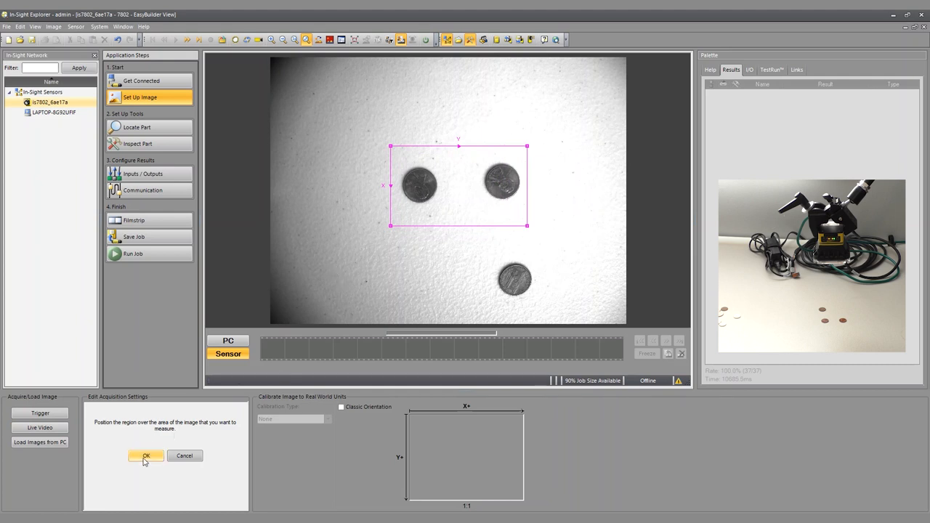
left_click(145, 455)
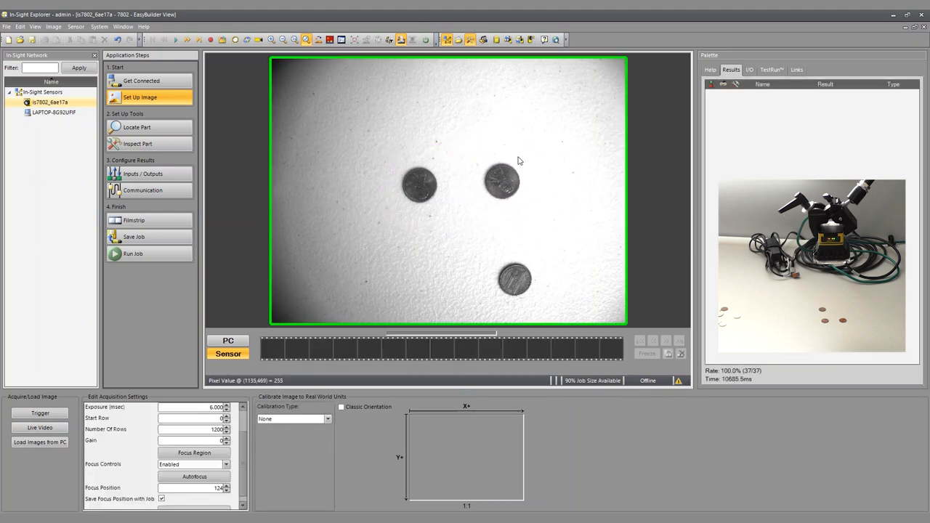
Start live video and raise the Focus Position from 124 to 125.
left_click(40, 427)
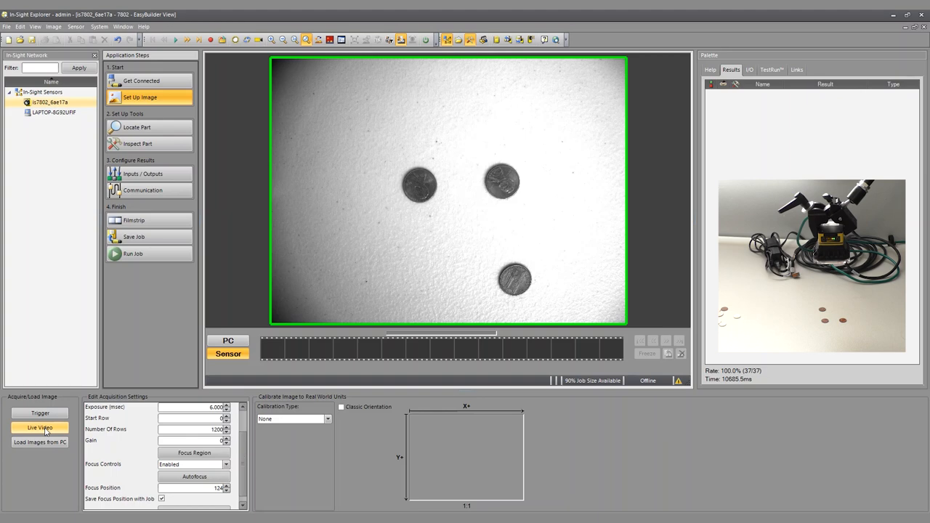
left_click(40, 427)
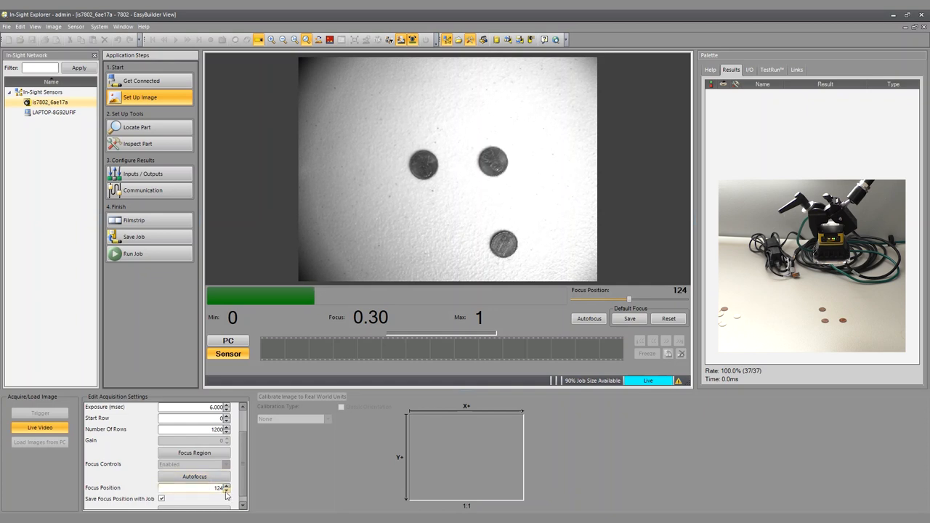
left_click(194, 476)
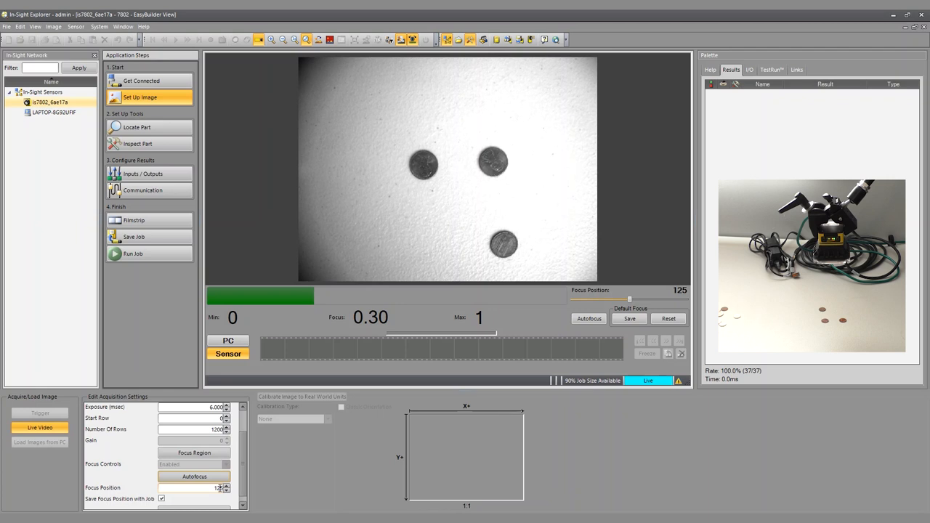
mouse_move(448, 198)
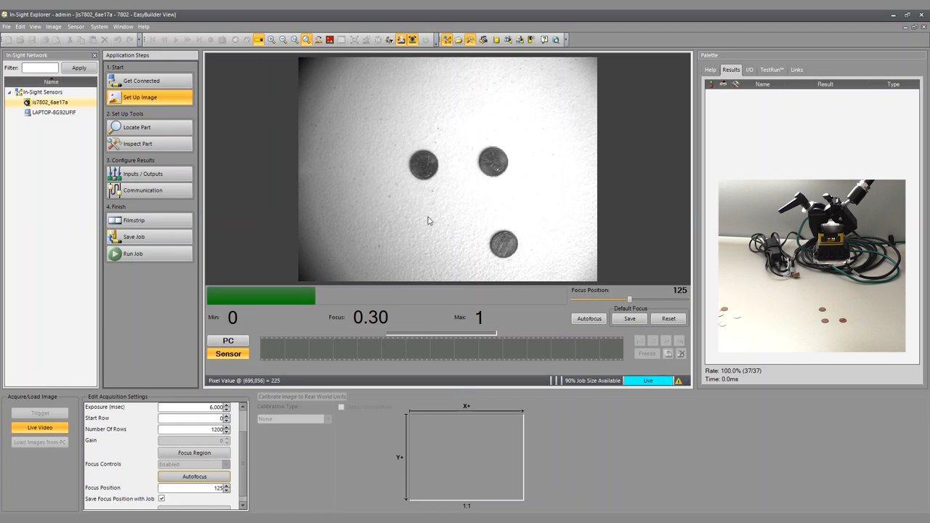
mouse_move(545, 245)
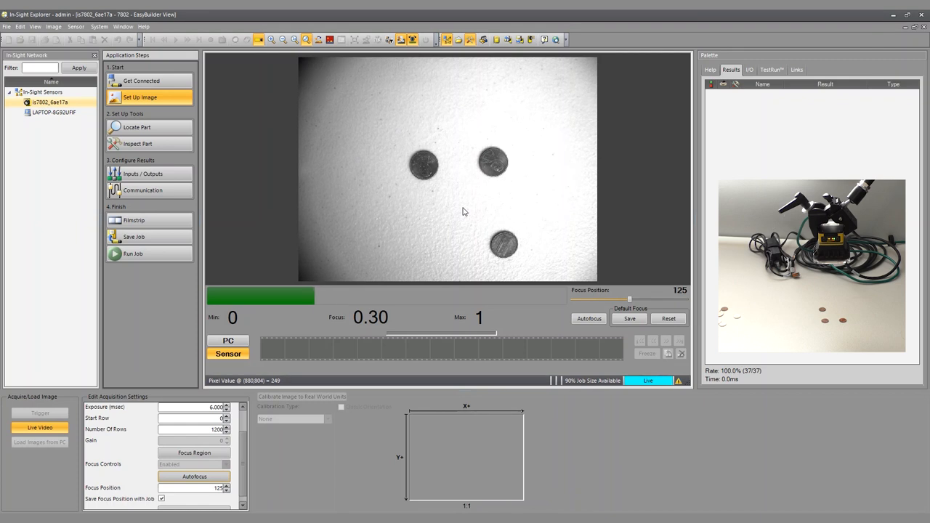
mouse_move(456, 206)
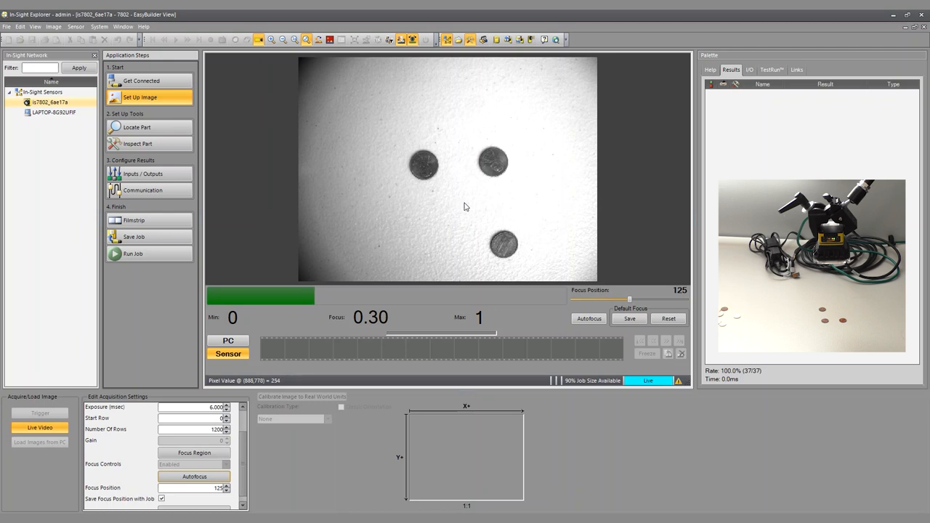
mouse_move(665, 342)
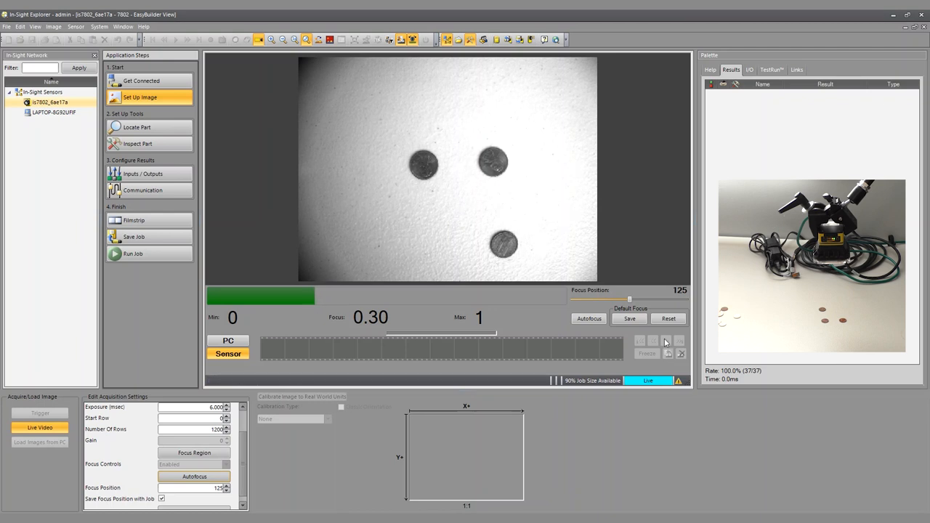
mouse_move(475, 244)
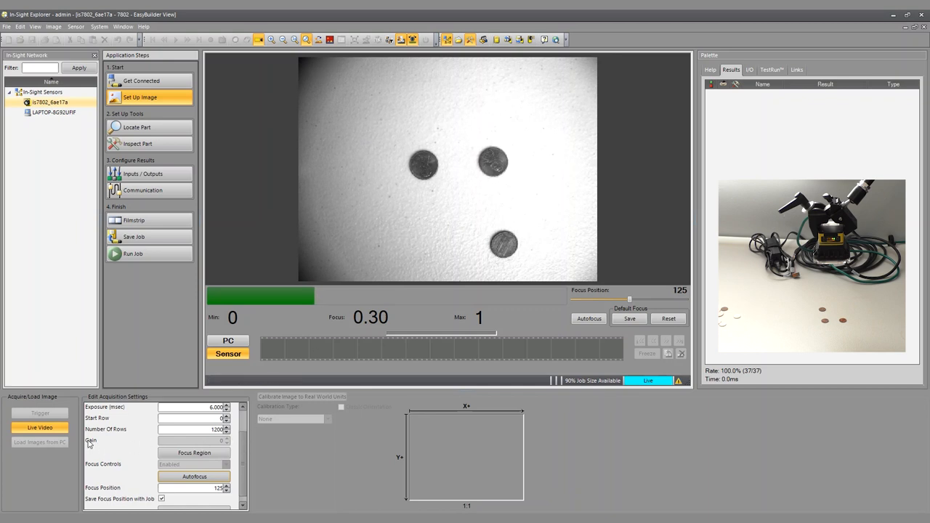
Toggle Live Video, leaving the live three-coin image at focus position 125.
left_click(40, 427)
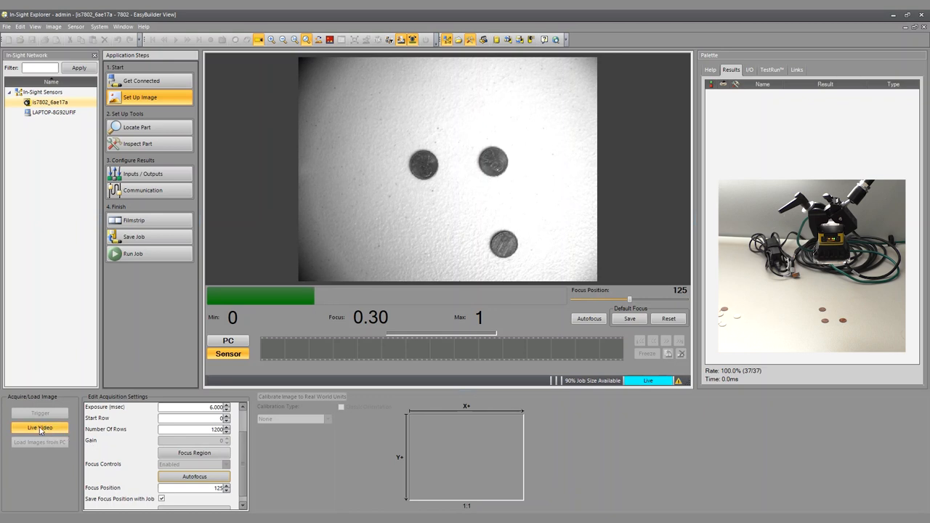
left_click(40, 427)
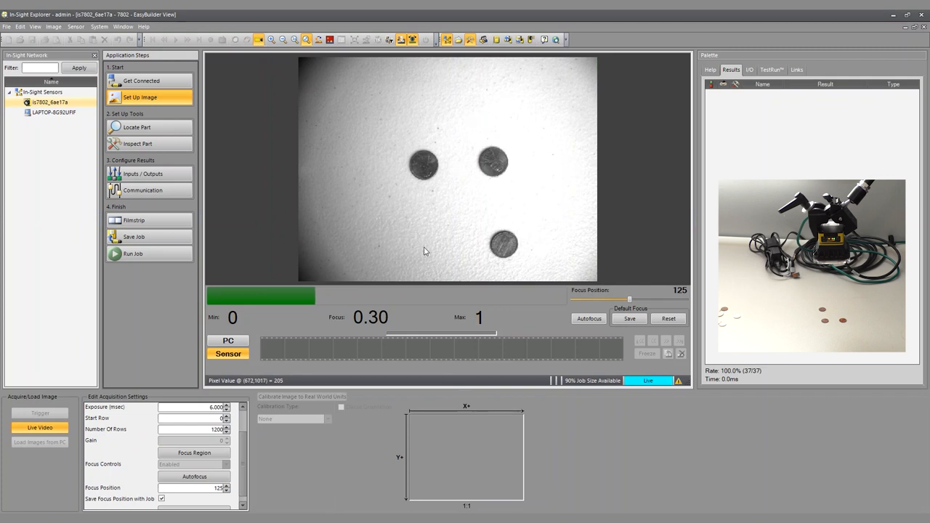
mouse_move(436, 184)
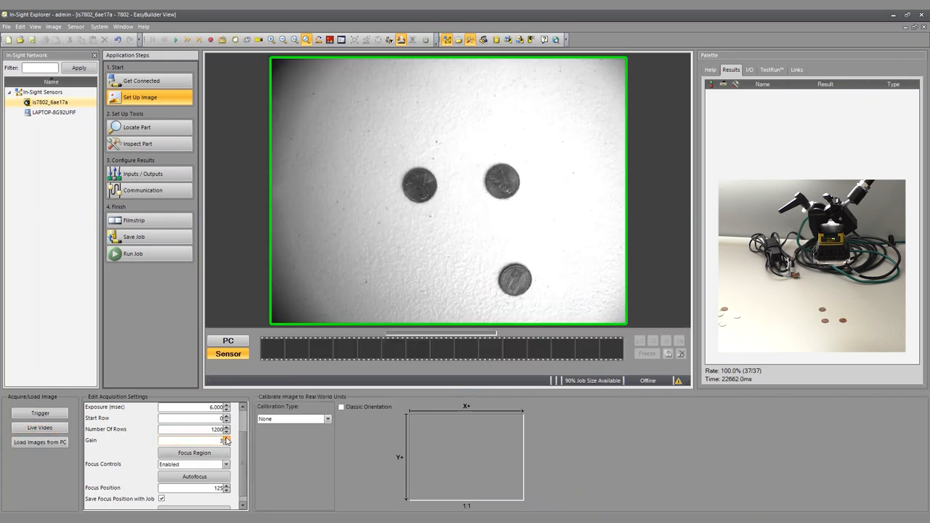
Raise the sensor gain to 6 and resume live video of the coins.
left_click(226, 438)
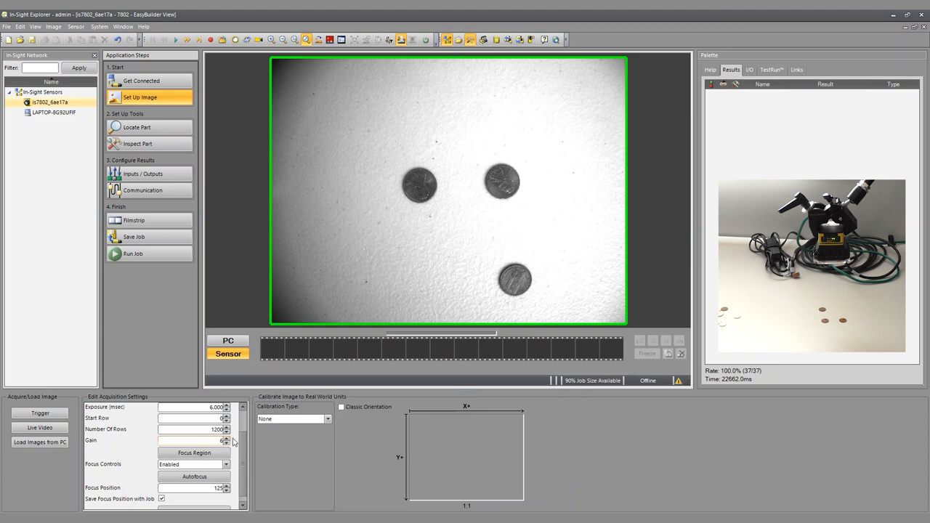
left_click(40, 428)
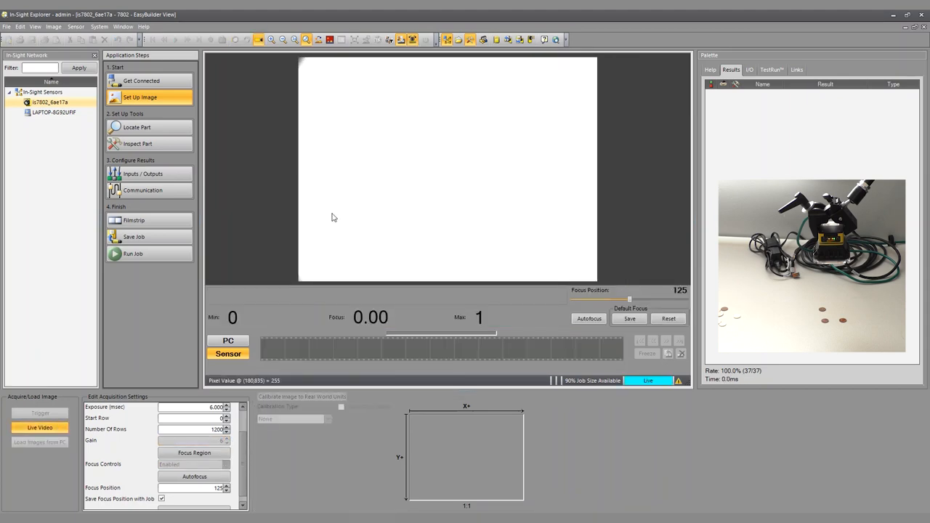
mouse_move(353, 236)
type("1.000")
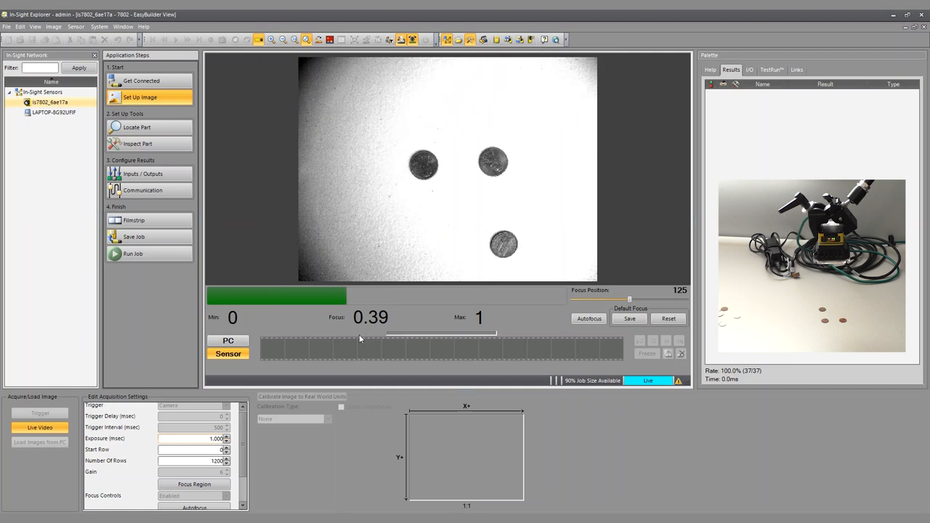
mouse_move(356, 224)
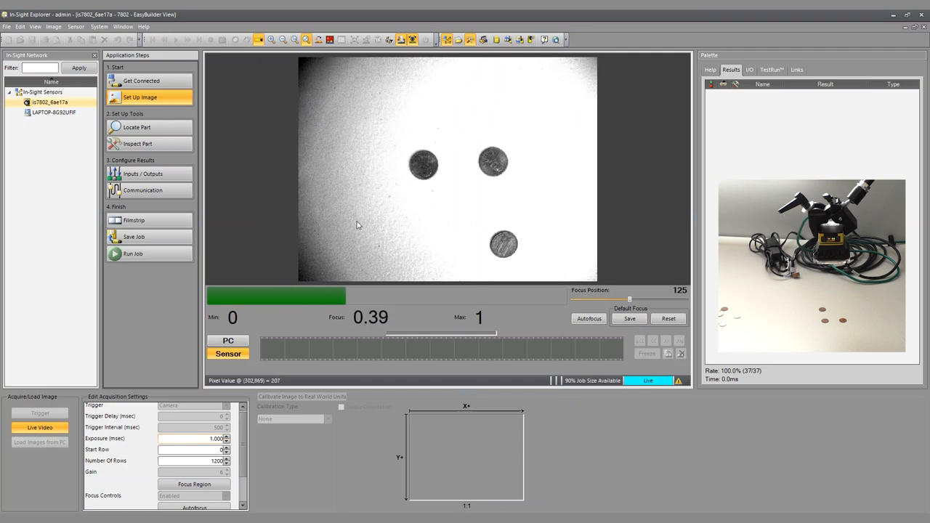
mouse_move(388, 249)
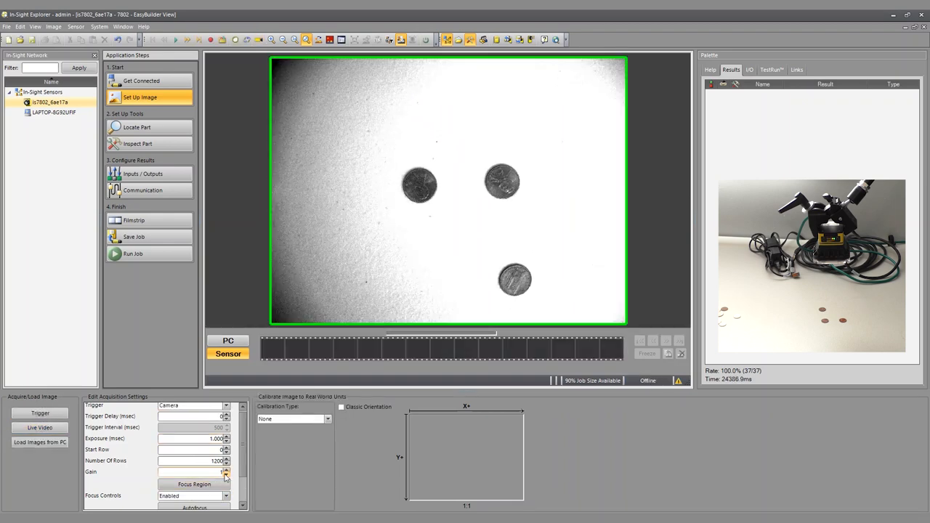
Return gain to 0 and exposure to 6 ms, then resume live video.
left_click(226, 437)
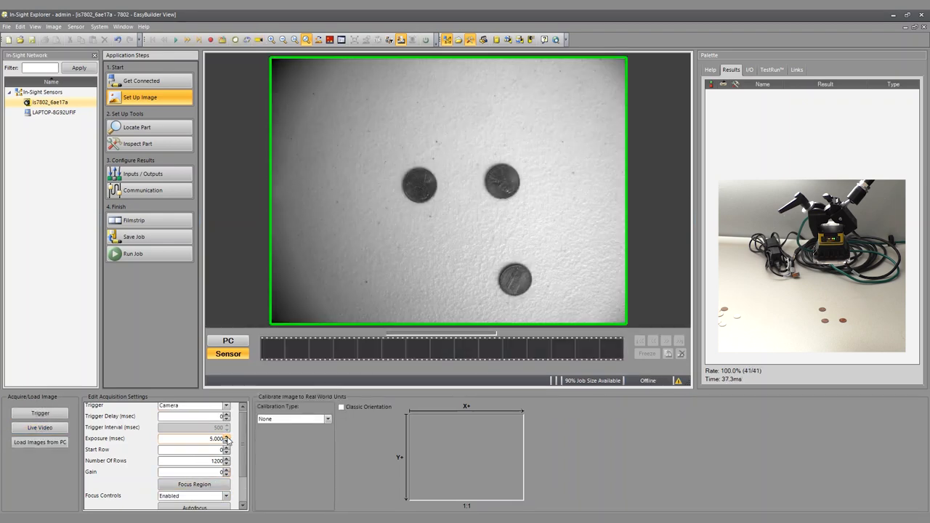
left_click(226, 436)
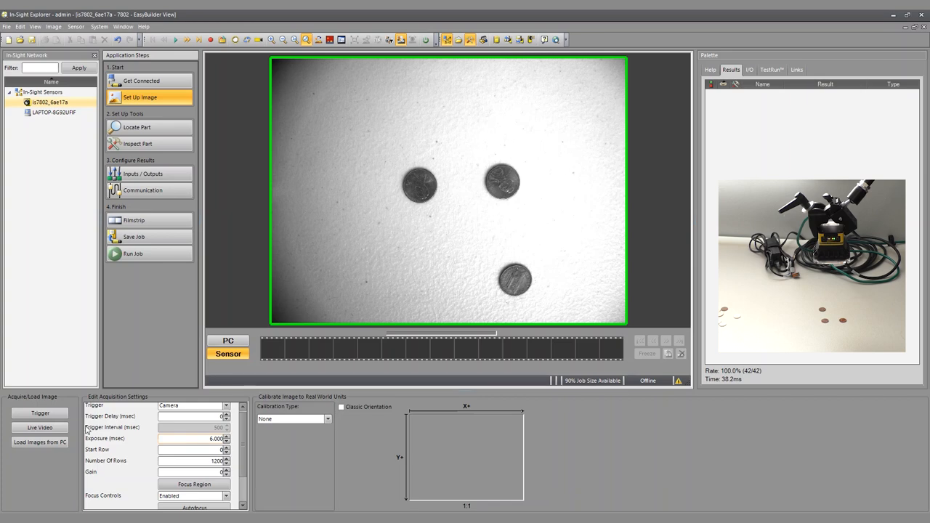
left_click(40, 427)
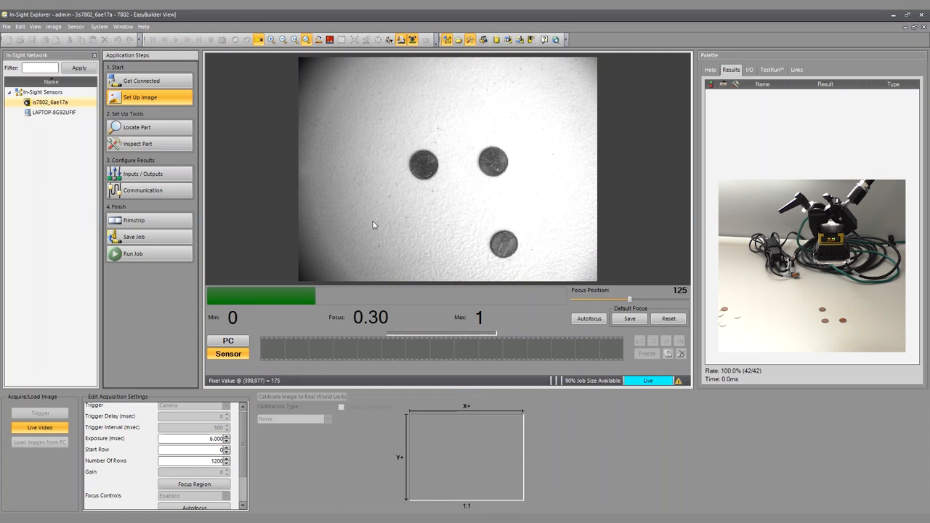
mouse_move(490, 262)
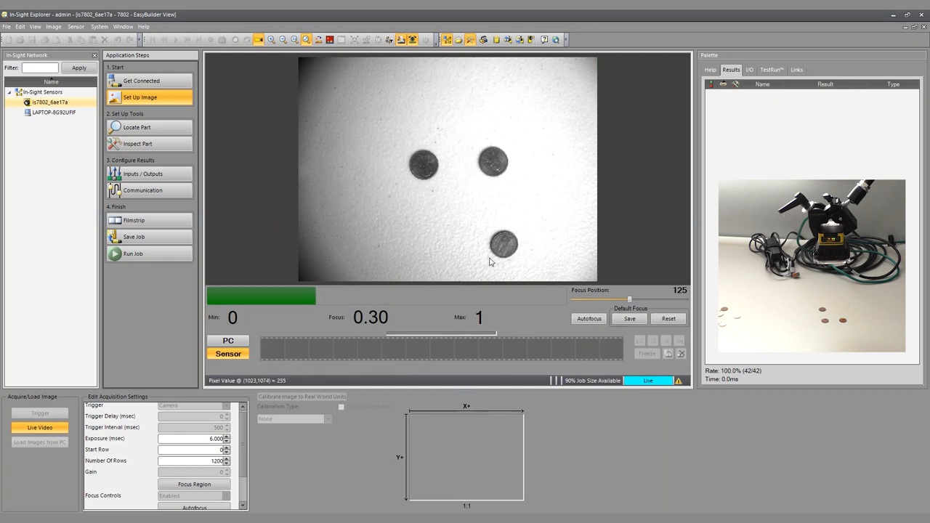
mouse_move(403, 224)
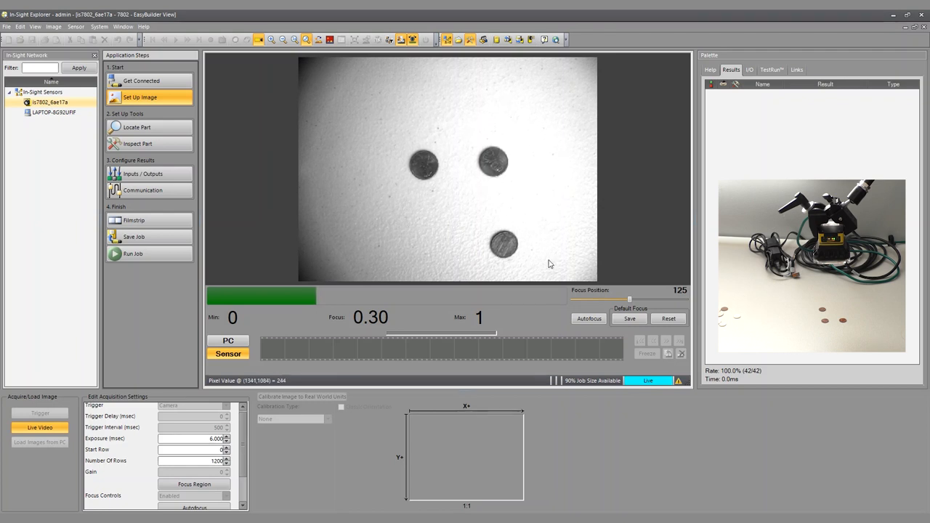
mouse_move(508, 212)
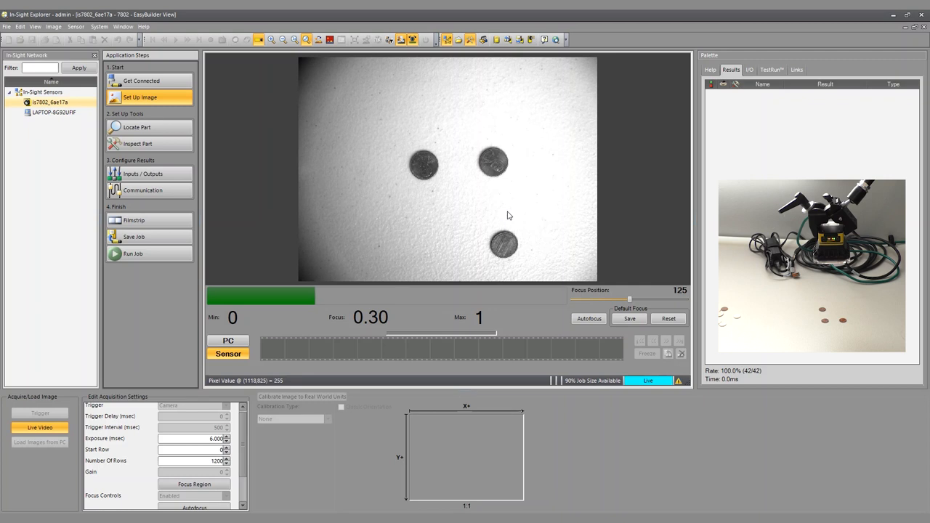
mouse_move(507, 189)
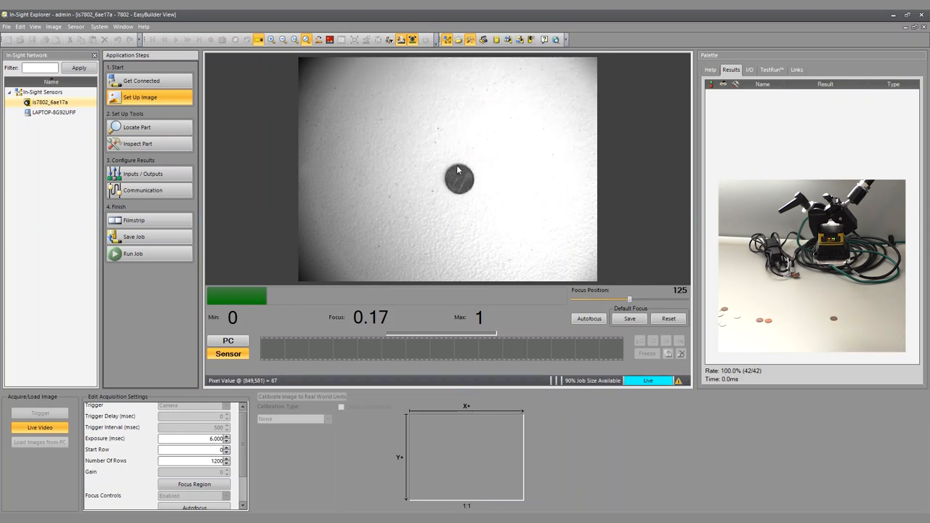
mouse_move(639, 198)
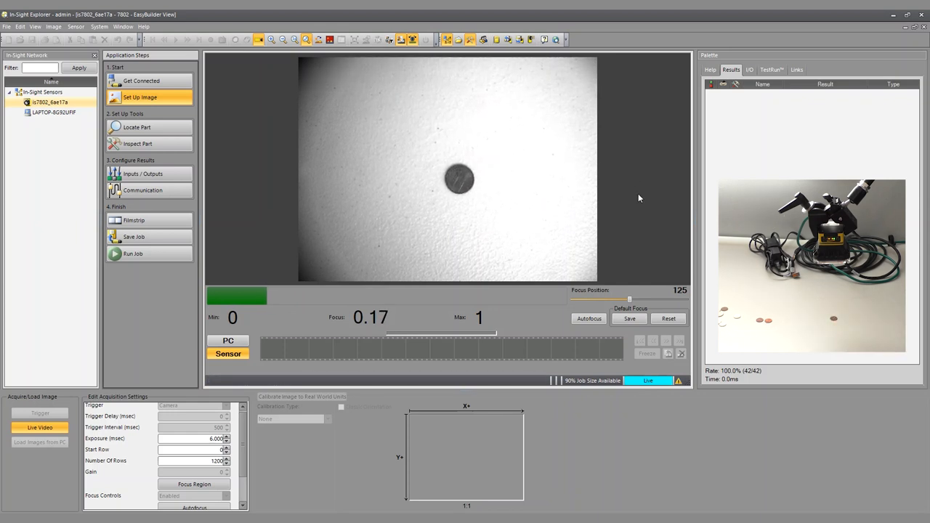
mouse_move(476, 191)
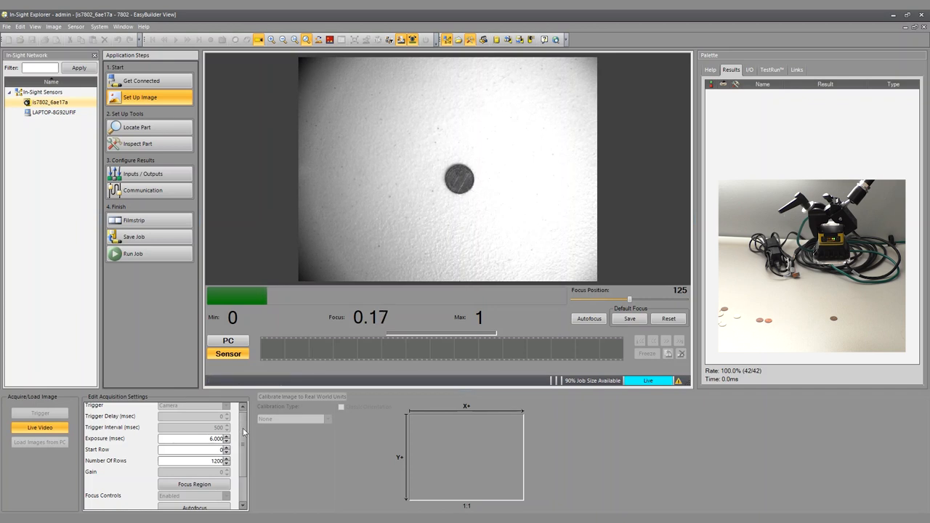
Step the exposure down through 10 ms to 7 ms.
left_click(226, 440)
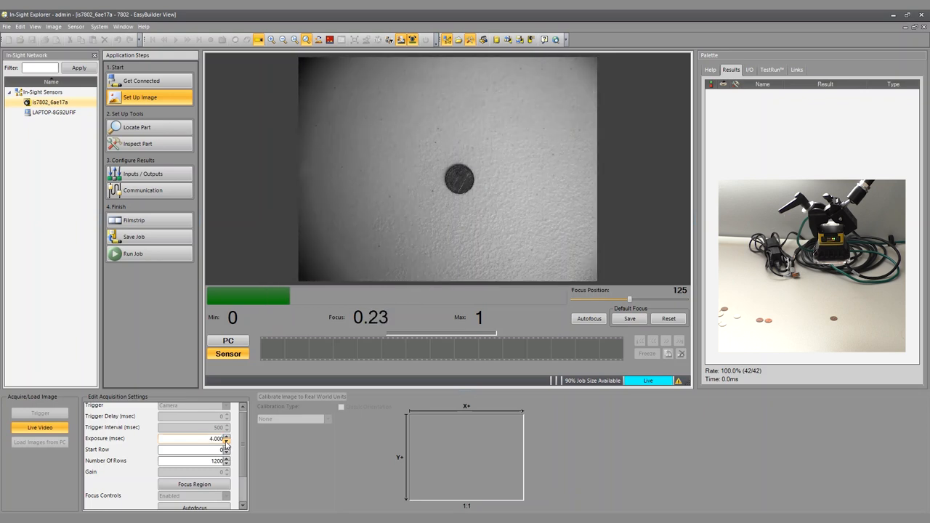
mouse_move(447, 199)
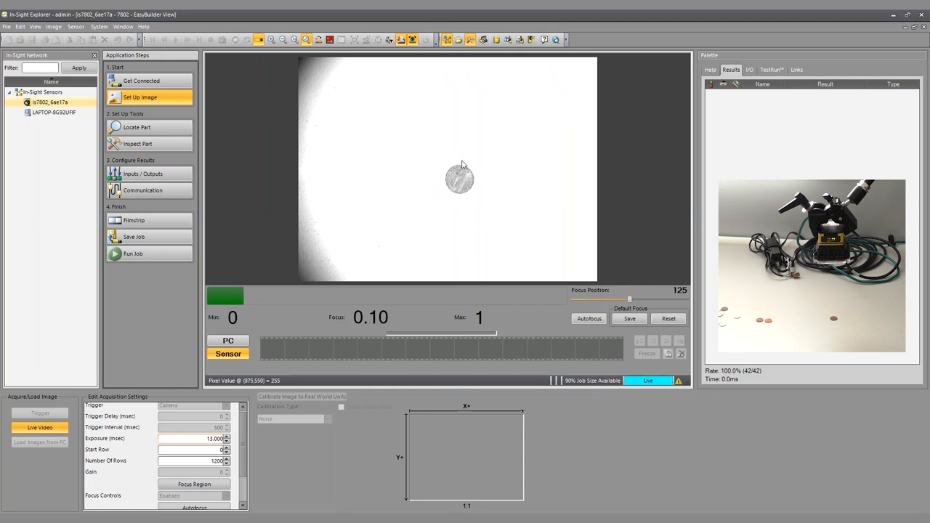
mouse_move(475, 183)
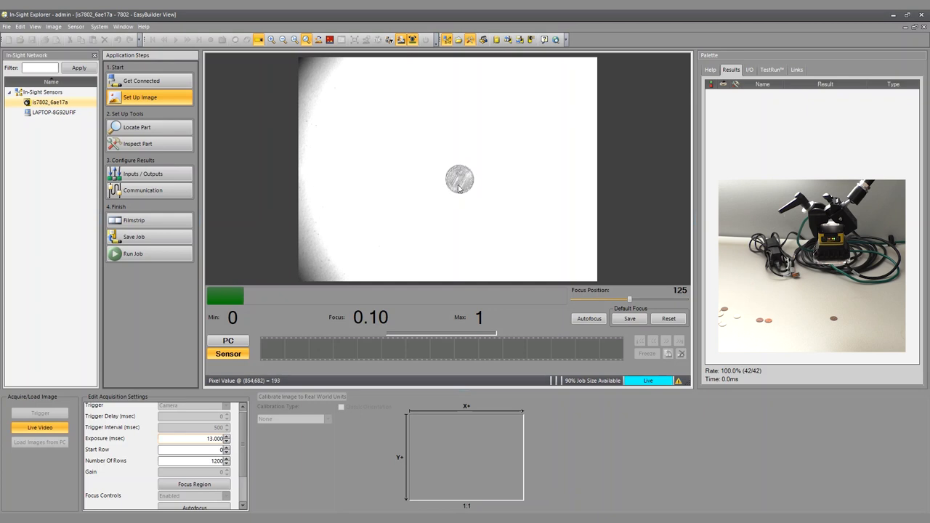
mouse_move(466, 201)
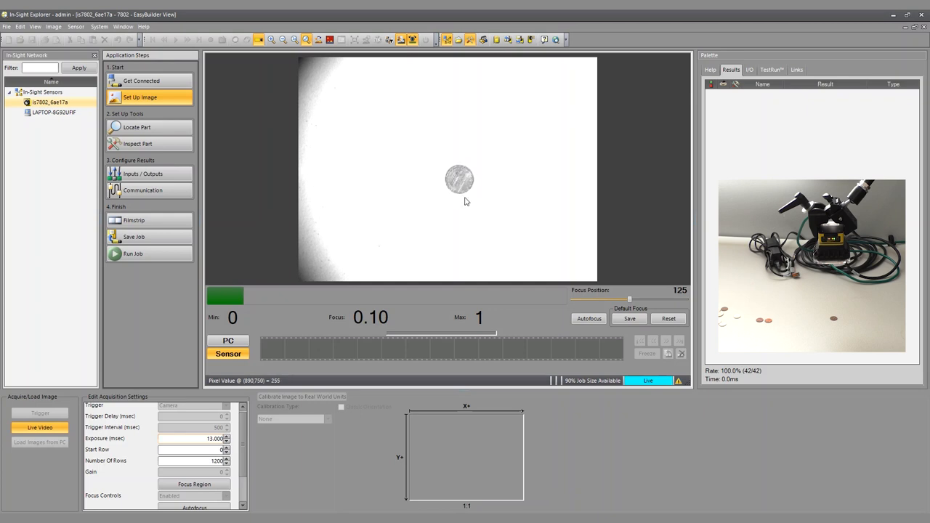
mouse_move(446, 160)
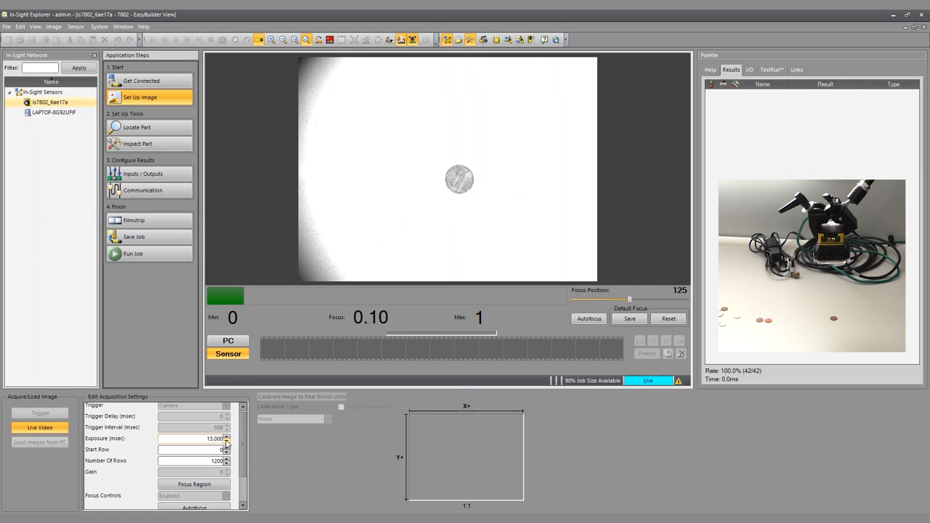
left_click(227, 441)
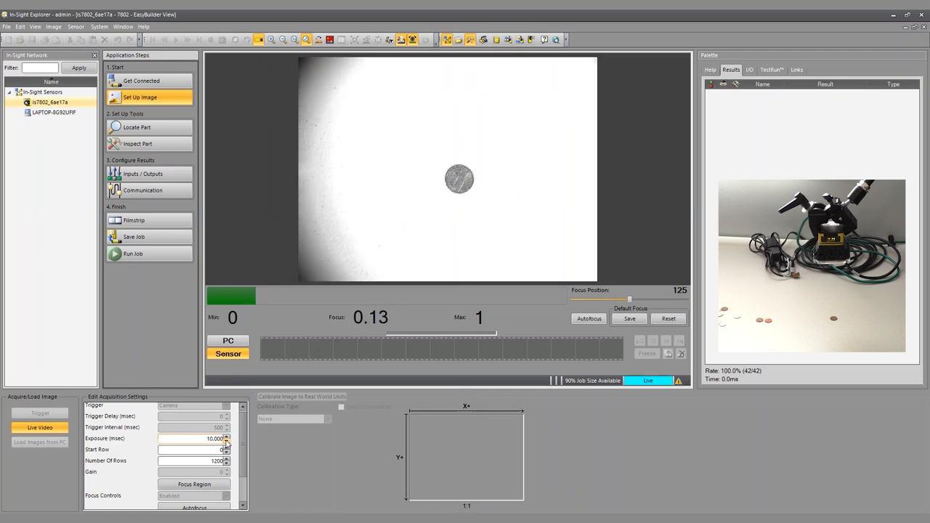
left_click(226, 440)
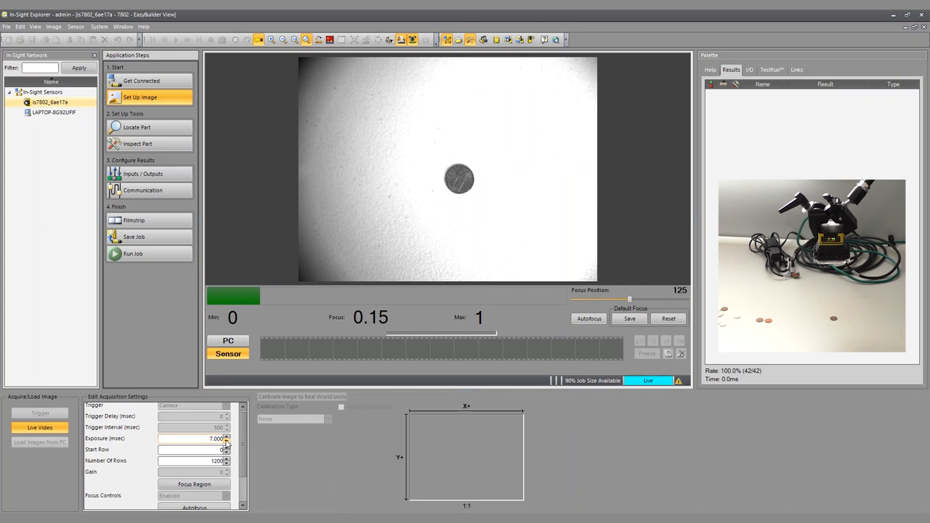
left_click(226, 435)
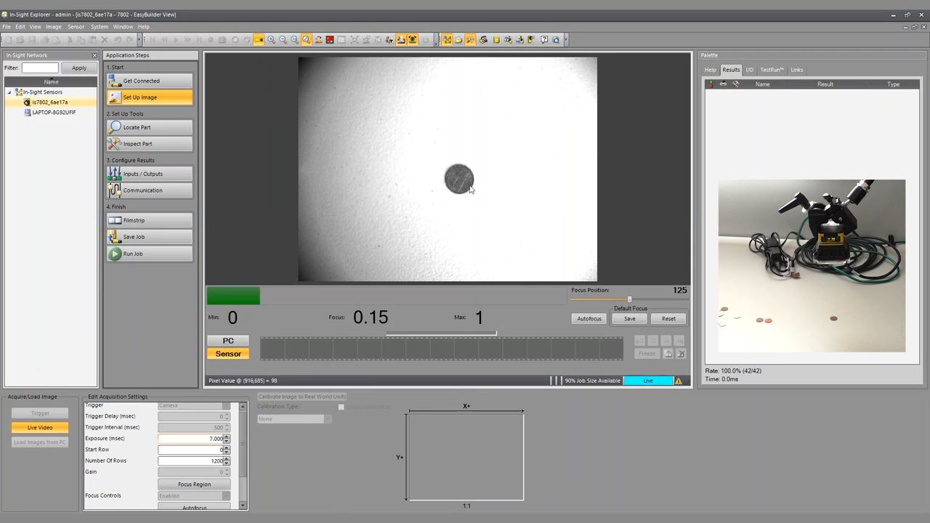
mouse_move(407, 178)
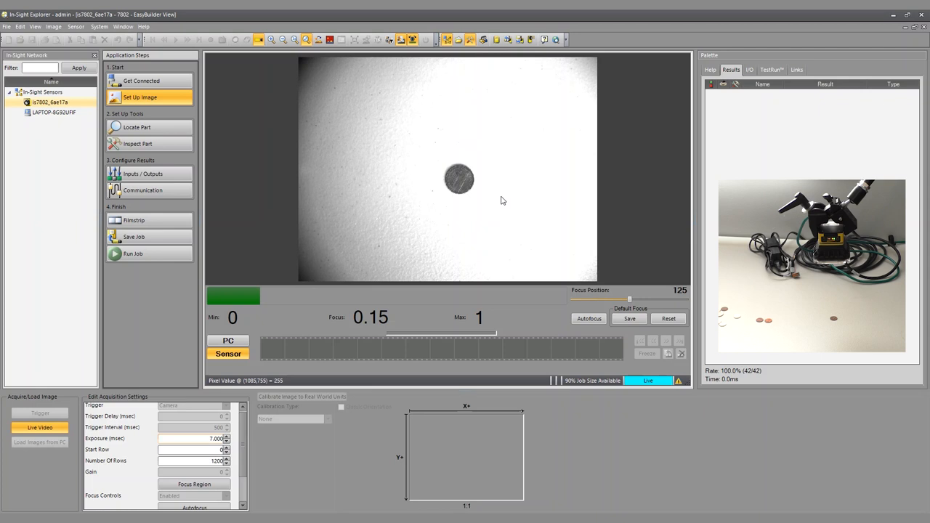
mouse_move(417, 159)
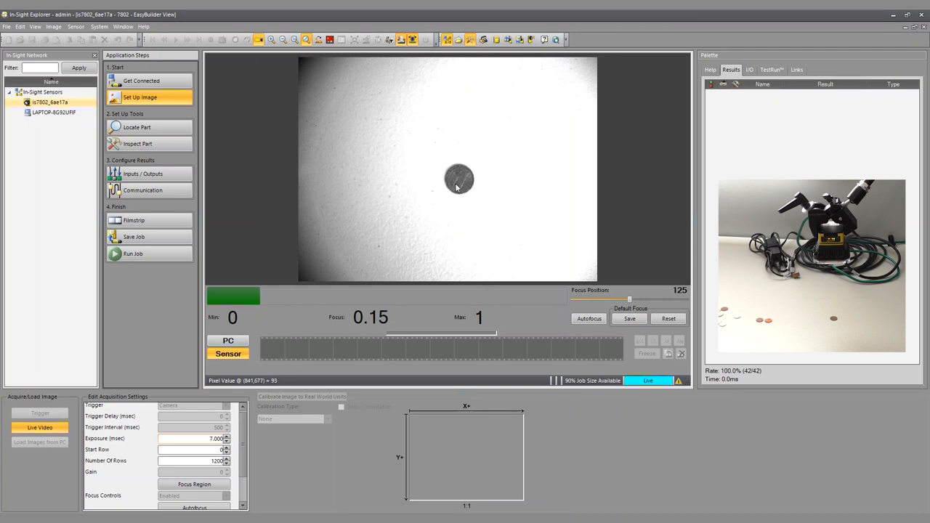
mouse_move(432, 186)
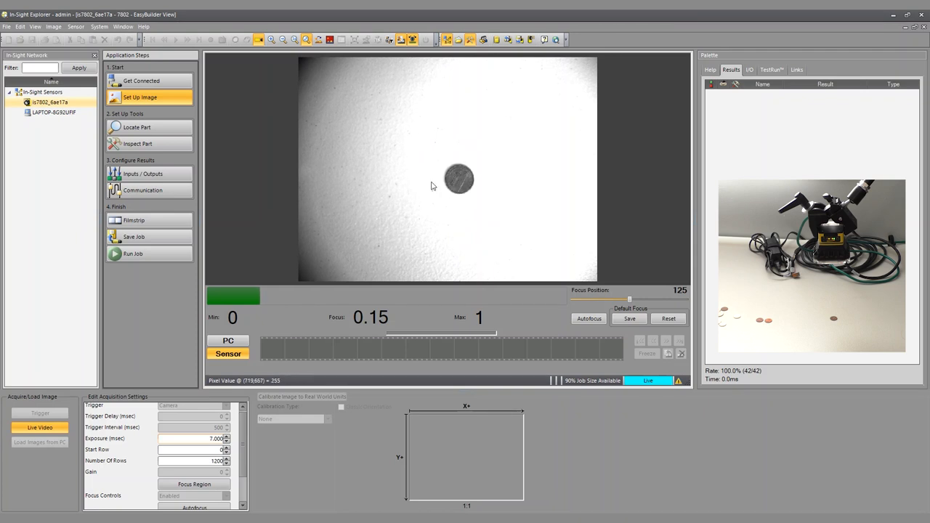
mouse_move(276, 195)
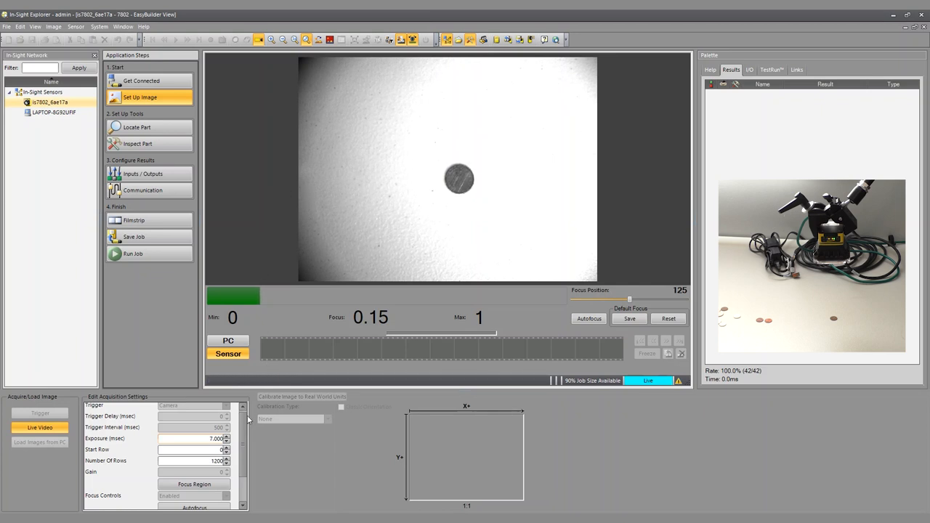
Scroll the acquisition settings panel and open the Light Settings dialog.
scroll("down", 3)
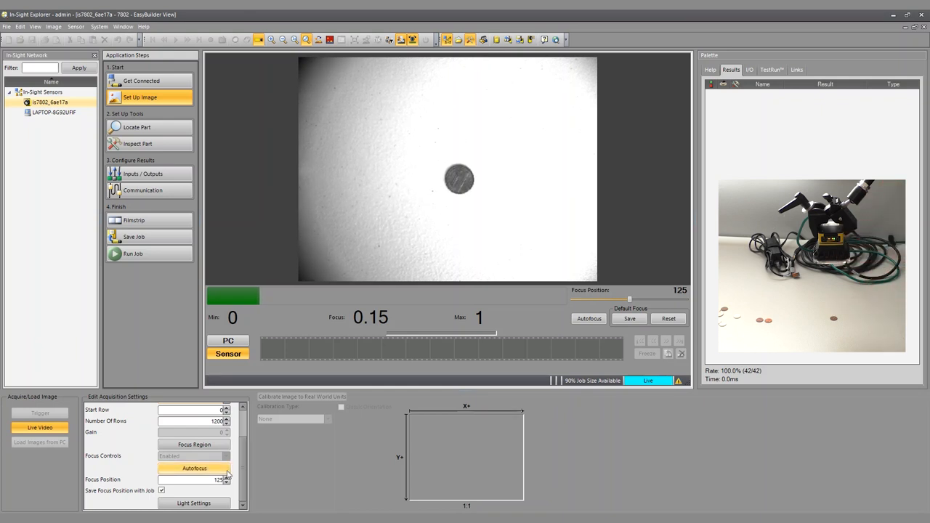
left_click(194, 503)
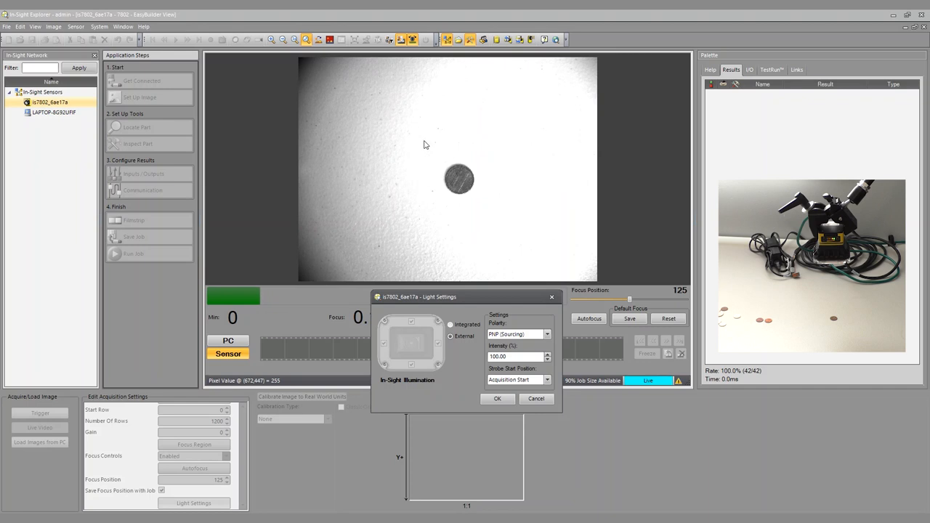
mouse_move(457, 184)
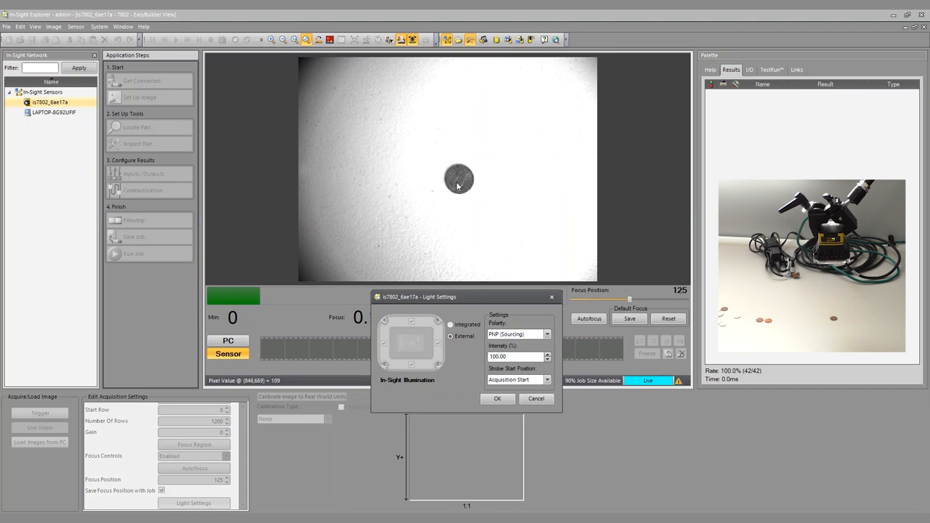
mouse_move(467, 302)
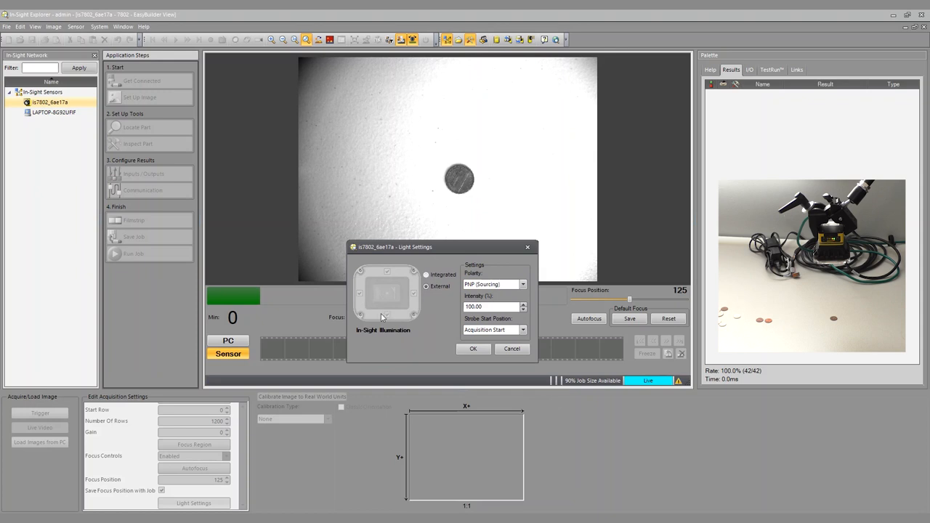
mouse_move(414, 280)
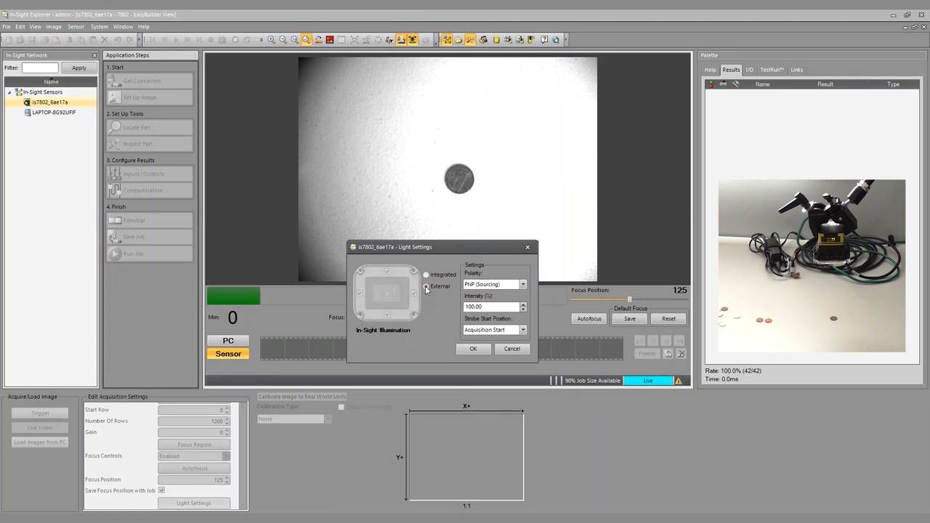
Select Integrated lighting and bring the exposure down to about 0.5 ms.
left_click(427, 275)
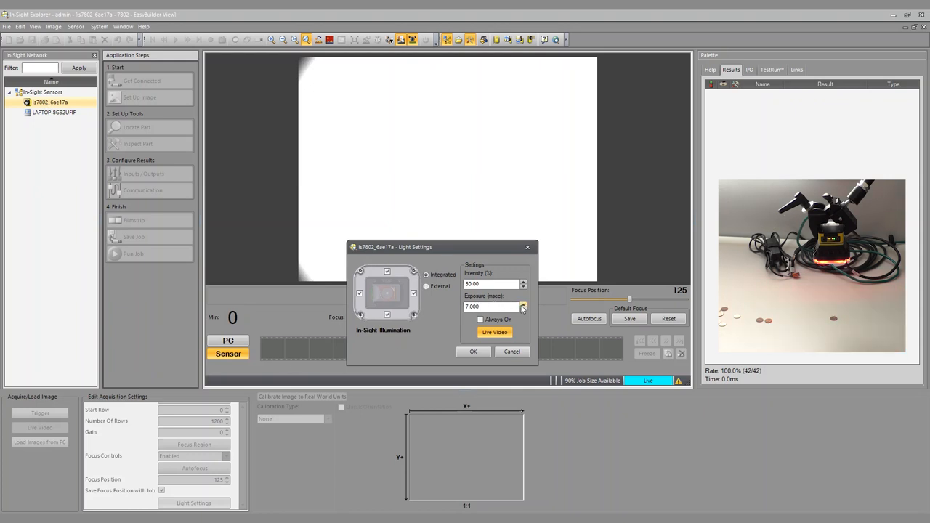
left_click(523, 308)
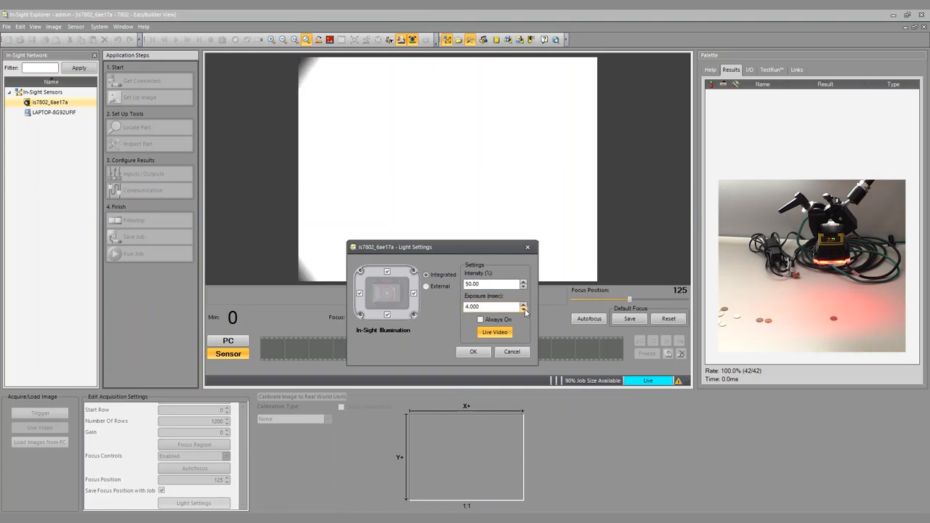
left_click(523, 308)
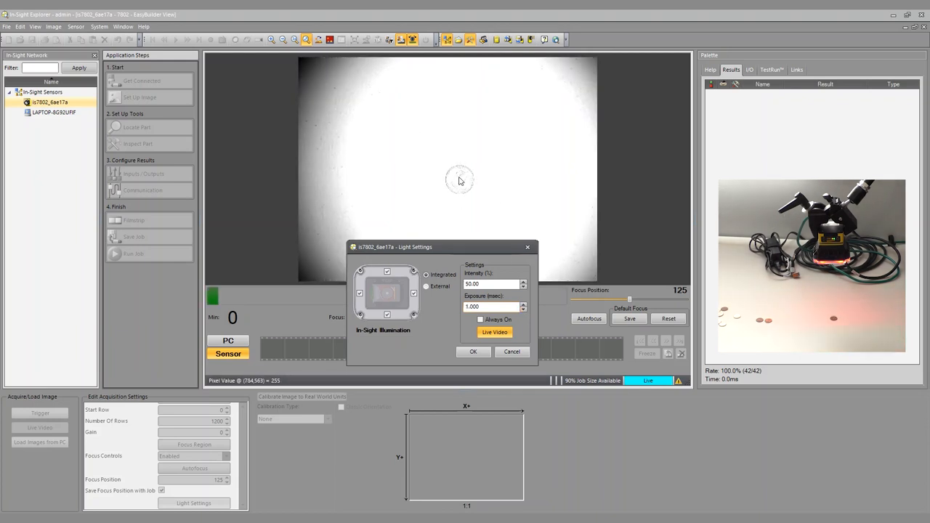
mouse_move(518, 166)
type("0.200")
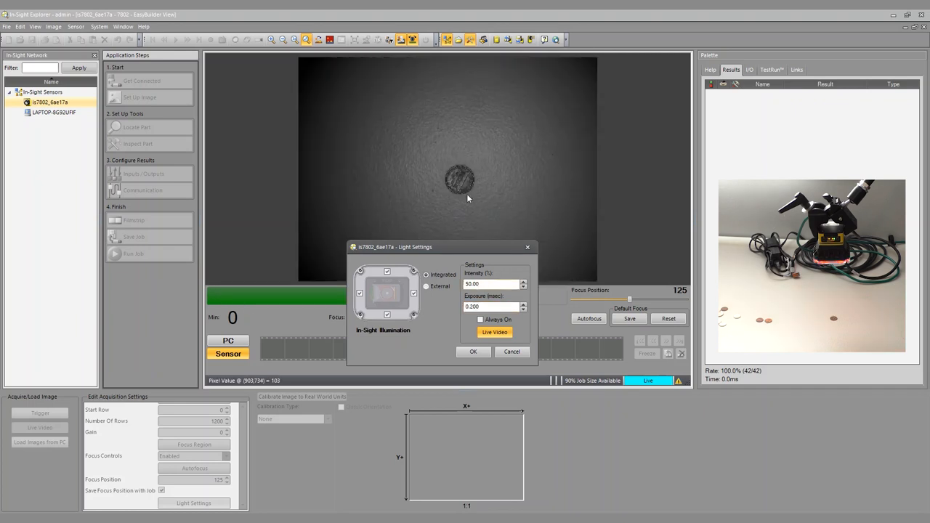
left_click(492, 306)
type("0.400")
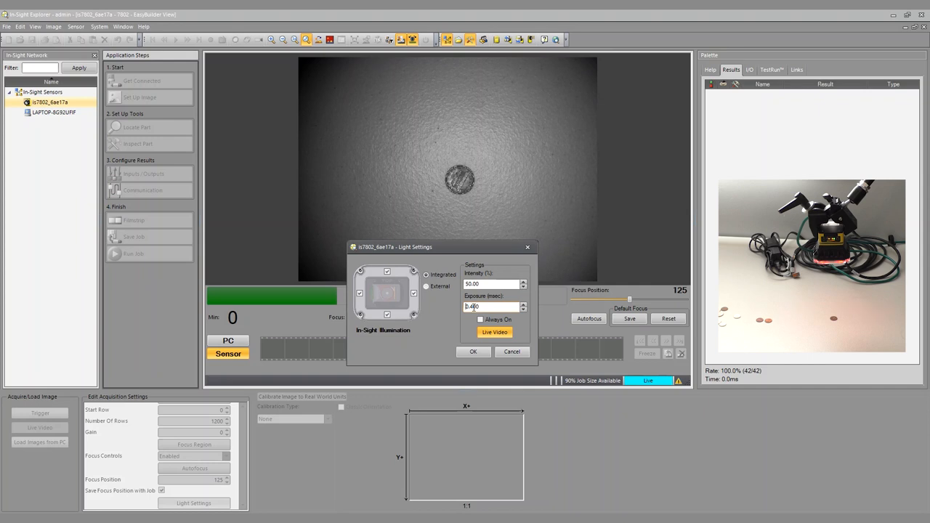
left_click(473, 351)
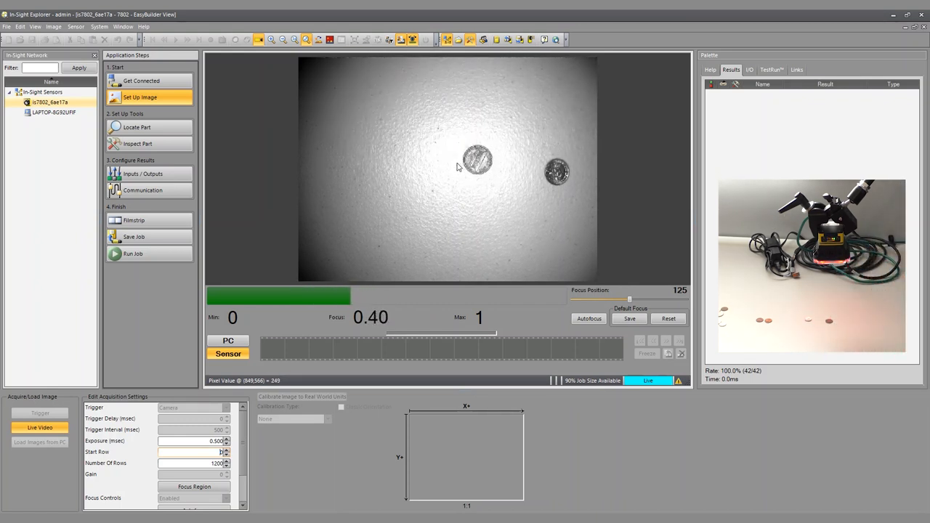
mouse_move(505, 172)
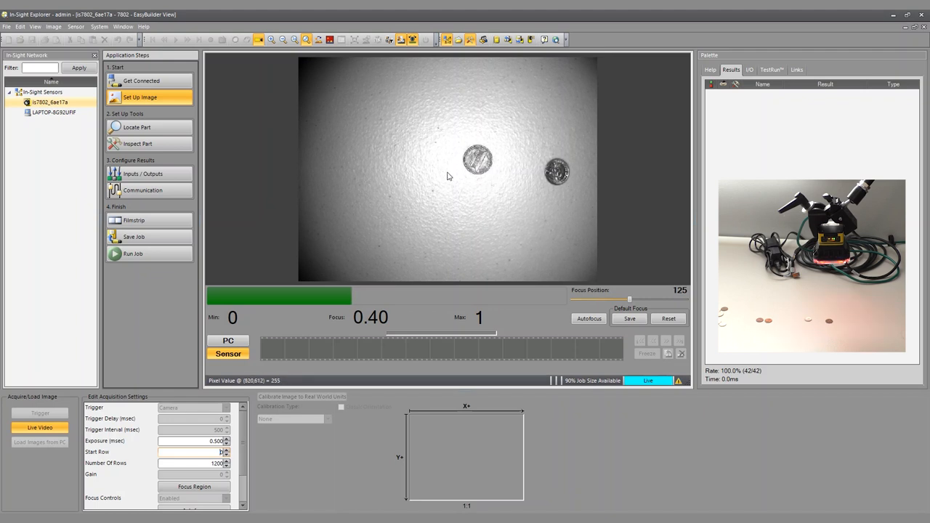
mouse_move(296, 451)
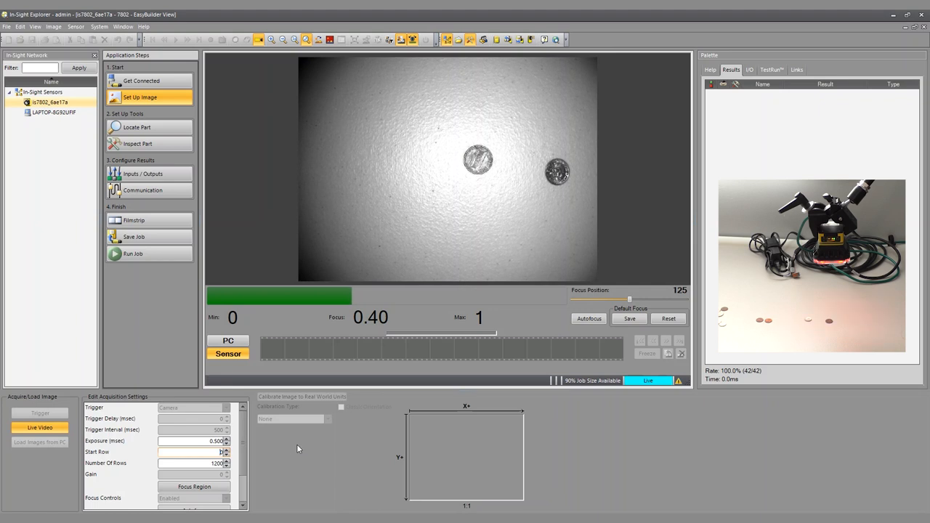
mouse_move(303, 452)
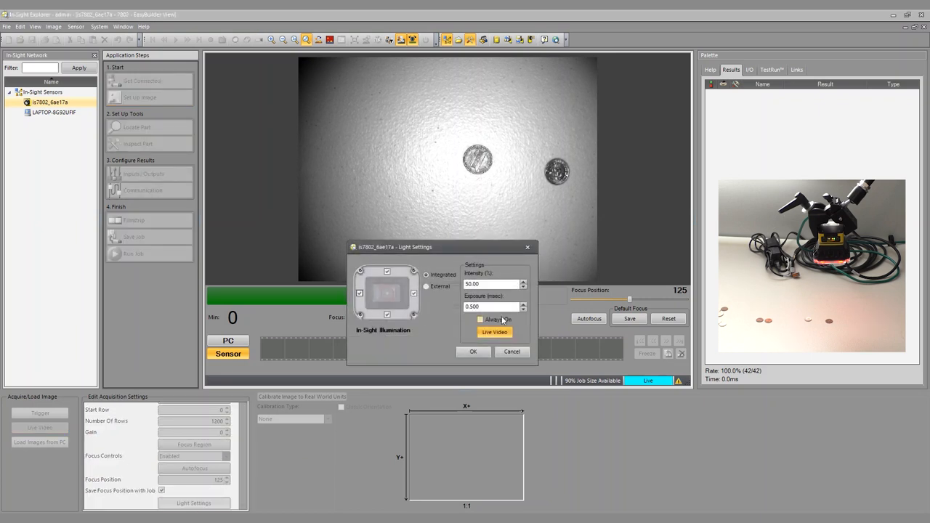
Switch off the integrated light and raise exposure to brighten the dark image.
left_click(473, 351)
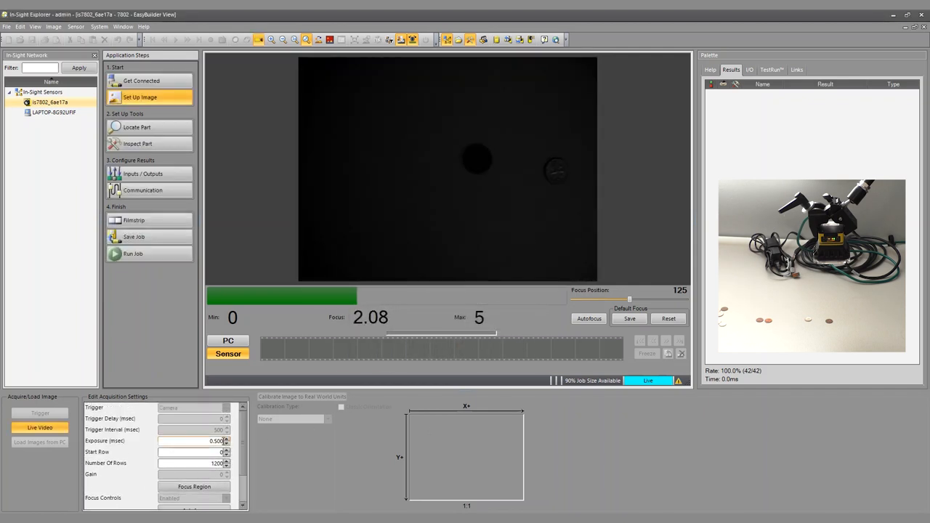
left_click(226, 438)
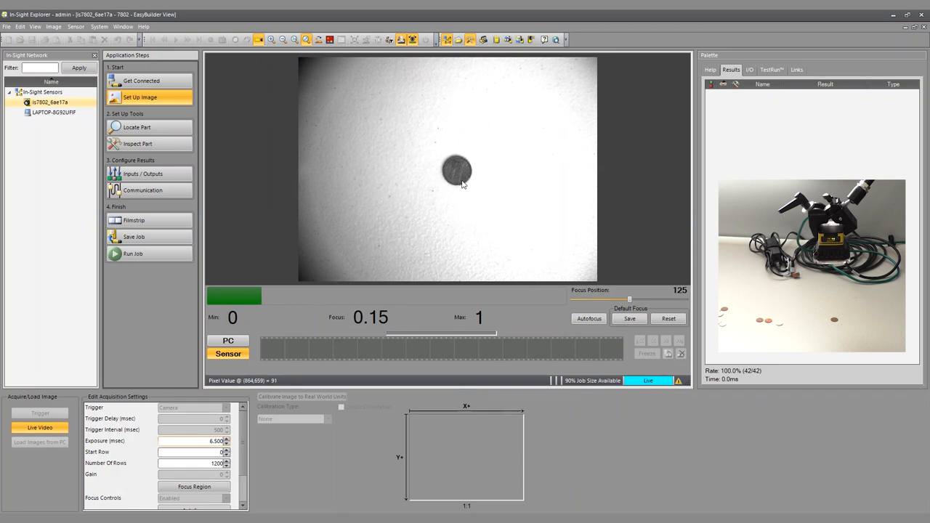
mouse_move(470, 233)
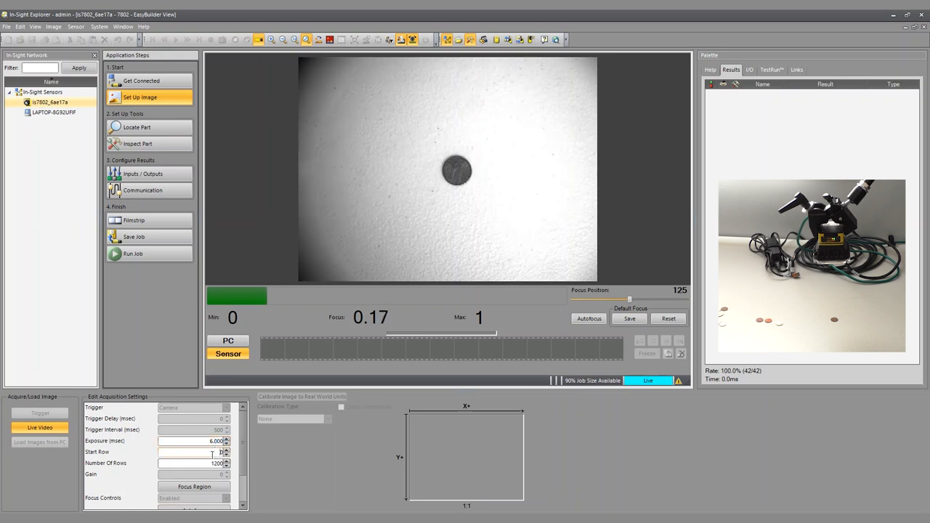
Bump the exposure up to 7 ms.
left_click(226, 439)
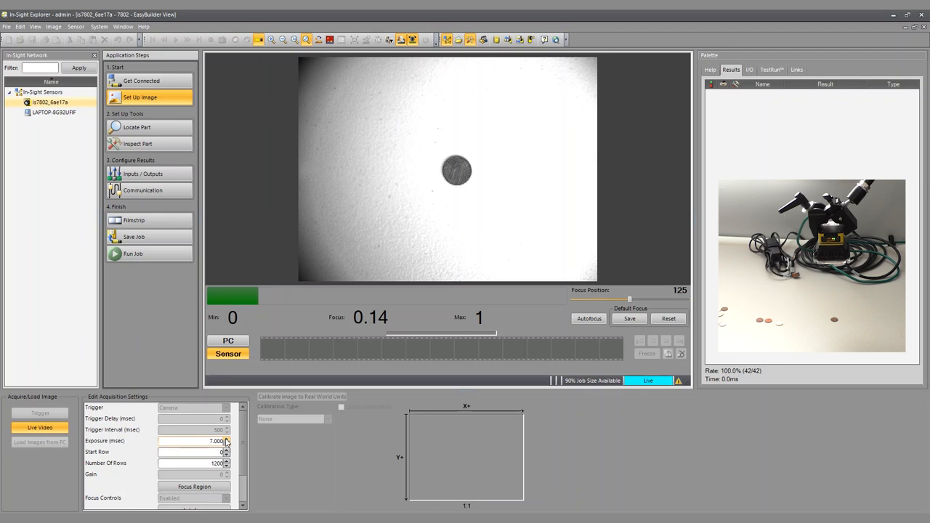
mouse_move(441, 176)
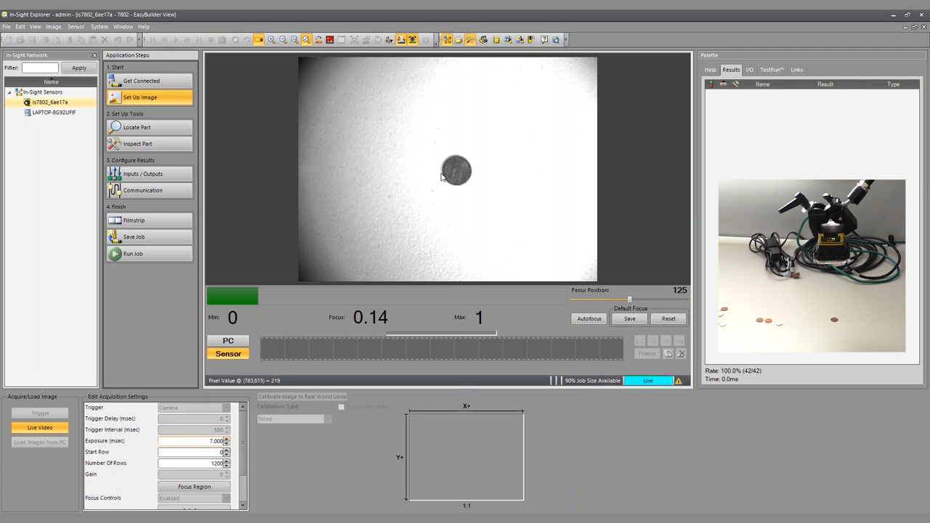
mouse_move(426, 161)
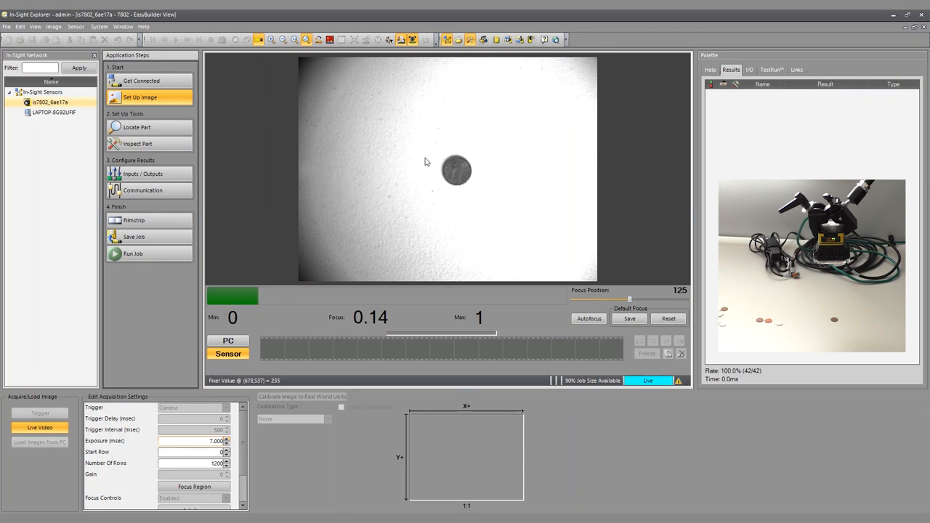